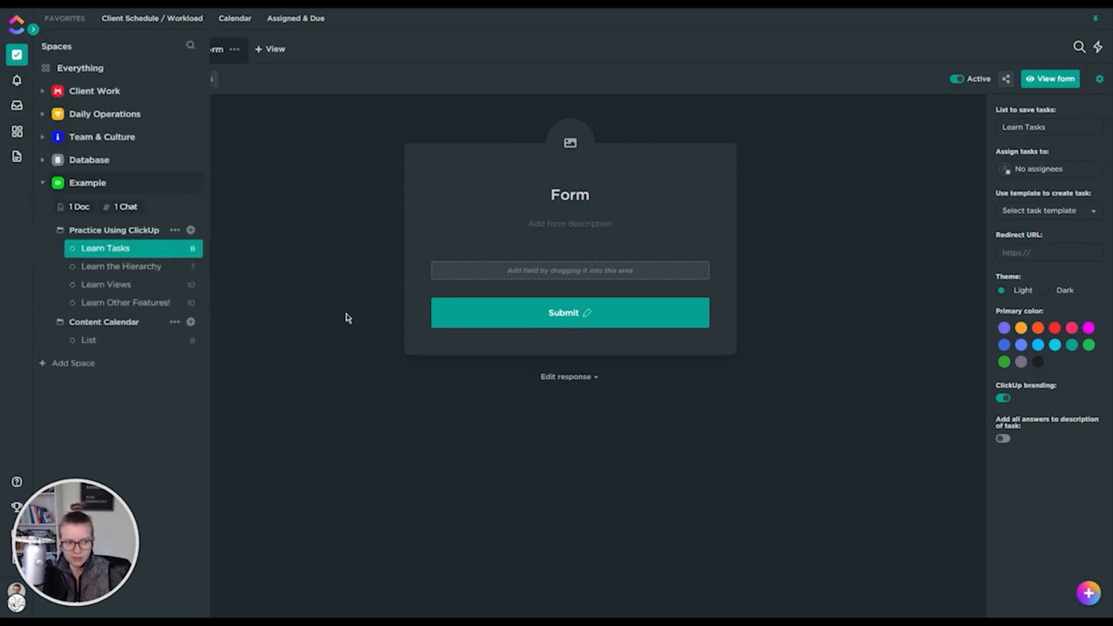
- Collapse the Spaces sidebar, glance at the Learn Tasks list and view types, then return to the Form view
left_click(212, 48)
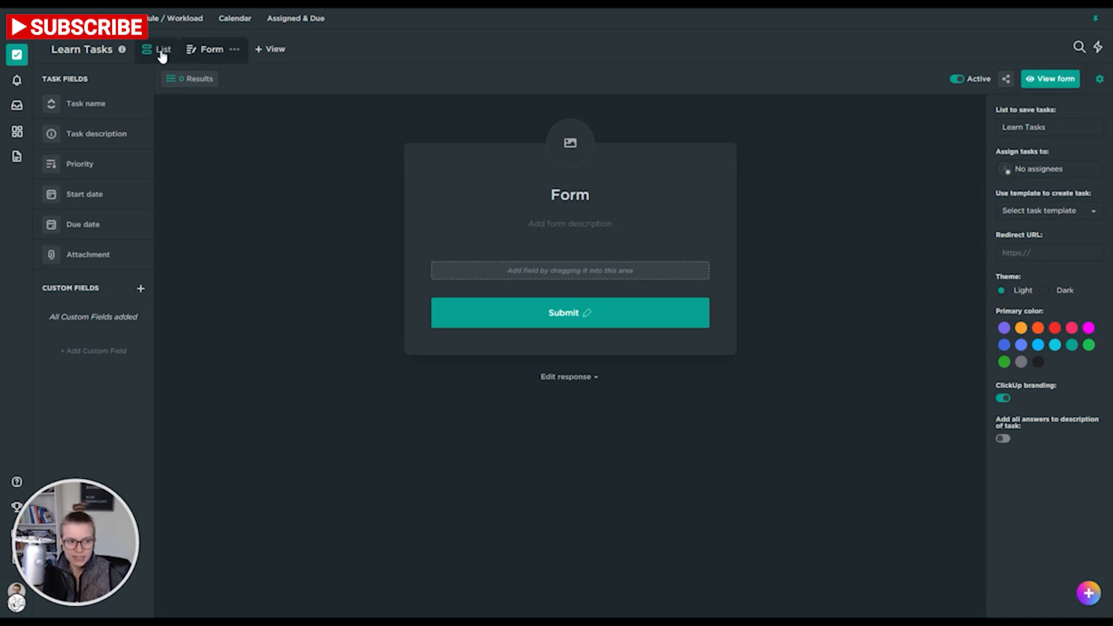
left_click(164, 49)
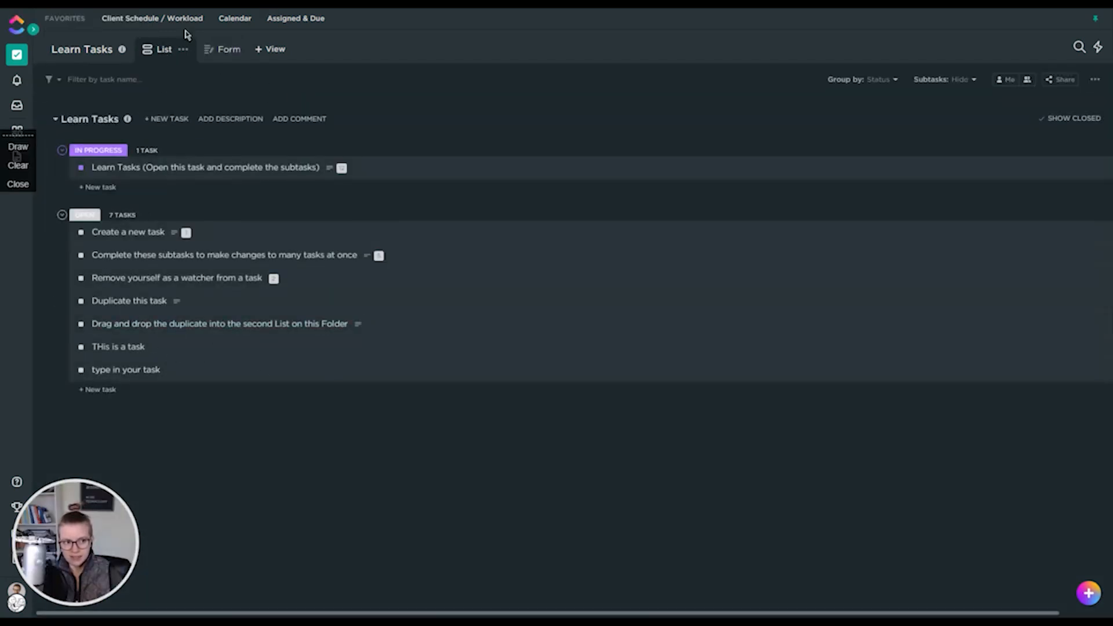
left_click(272, 49)
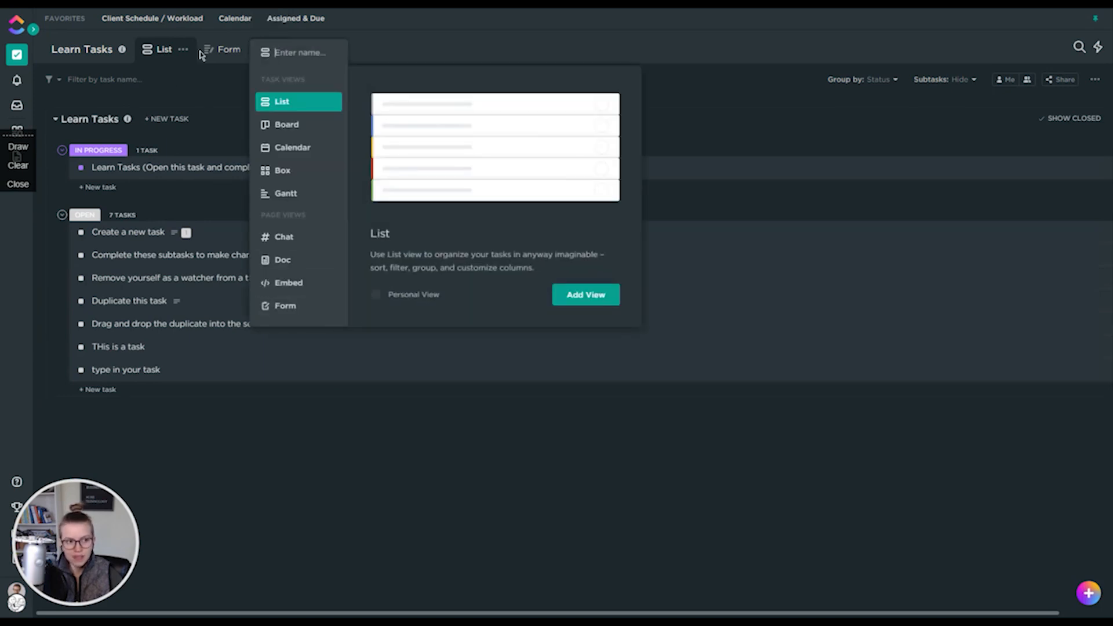
left_click(229, 48)
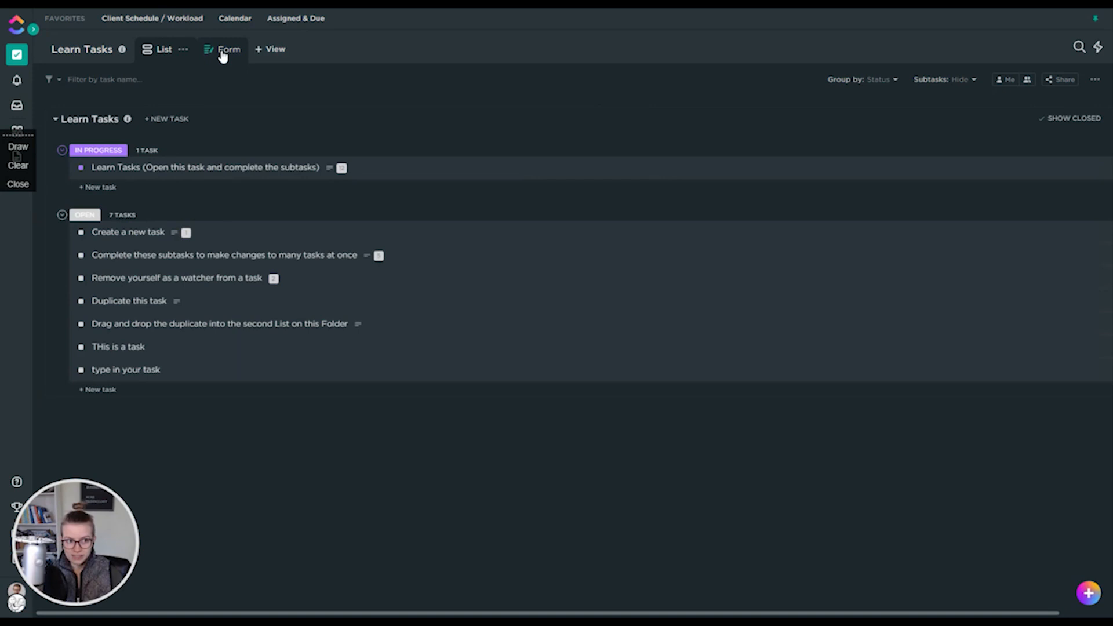
left_click(228, 49)
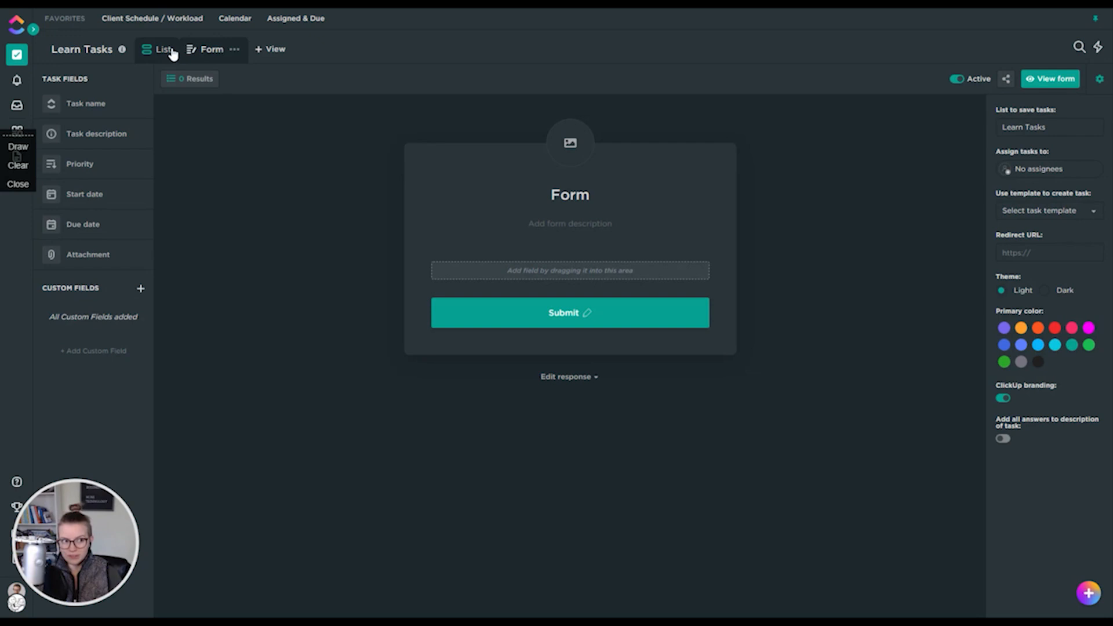
left_click(164, 48)
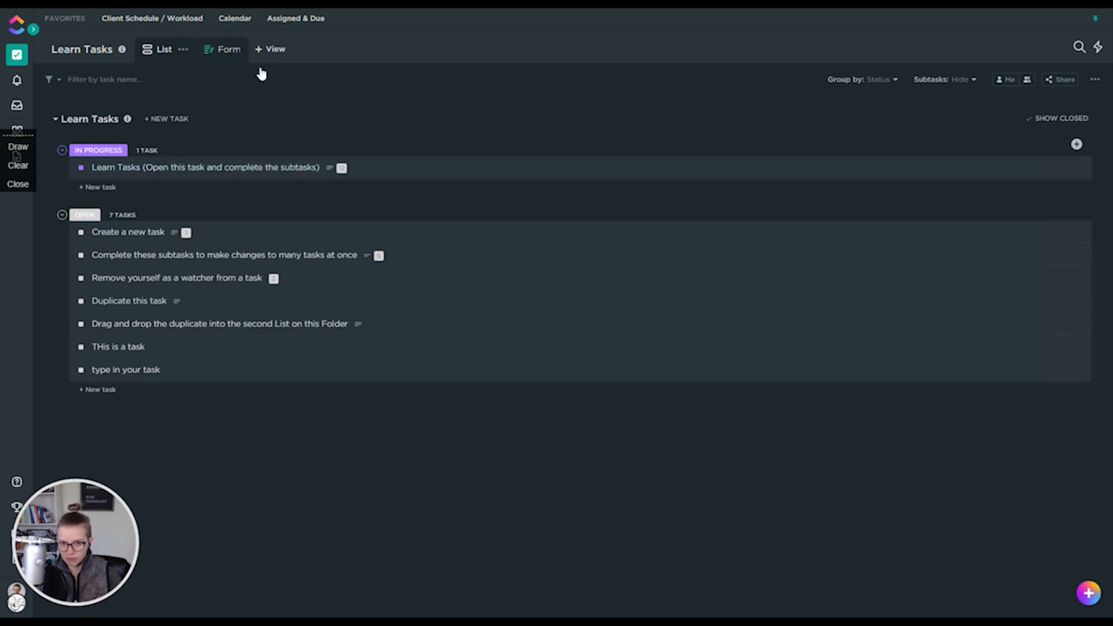
left_click(1095, 80)
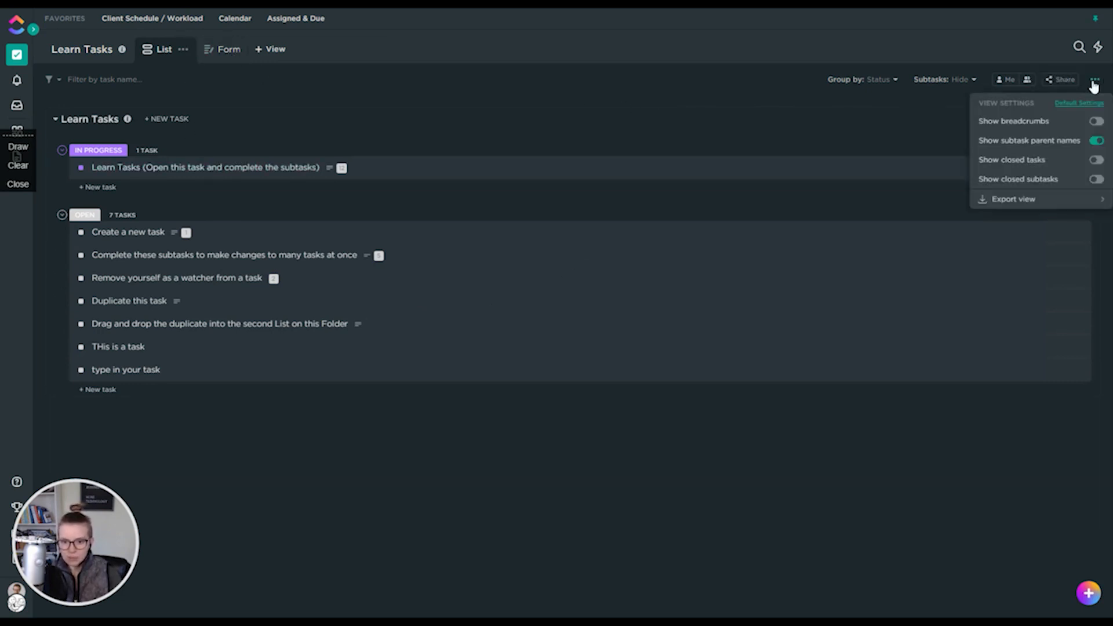
left_click(1013, 198)
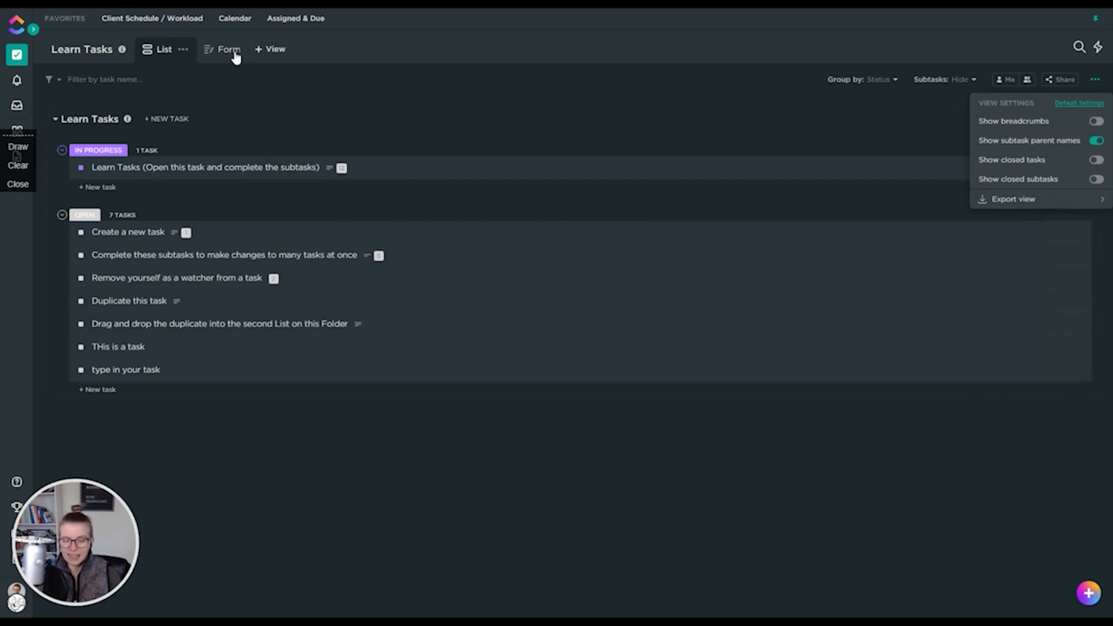
left_click(228, 49)
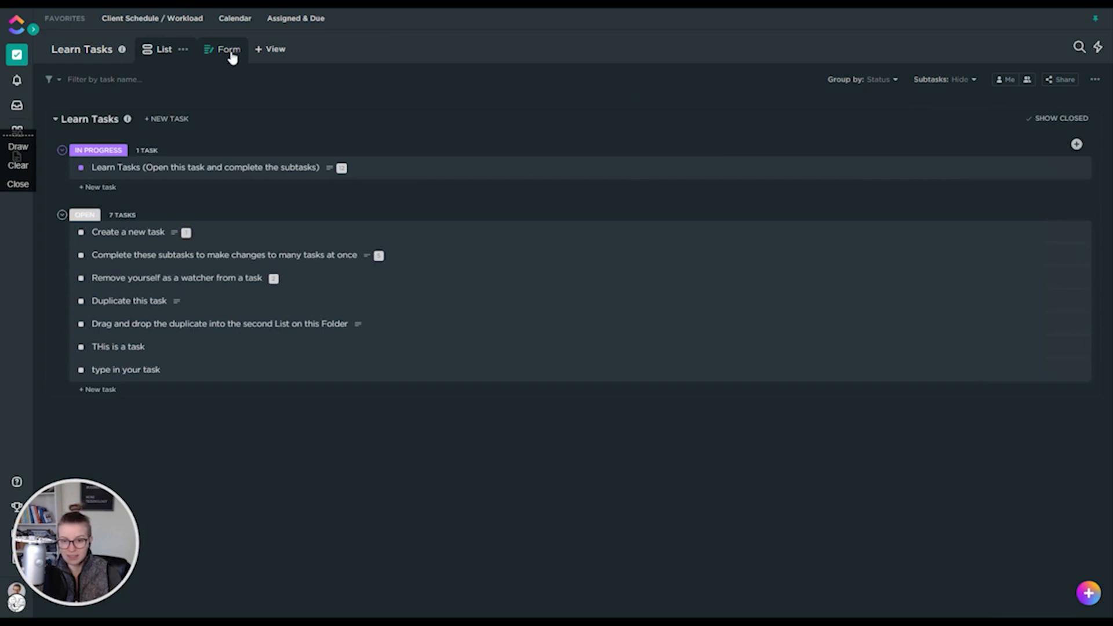
left_click(228, 49)
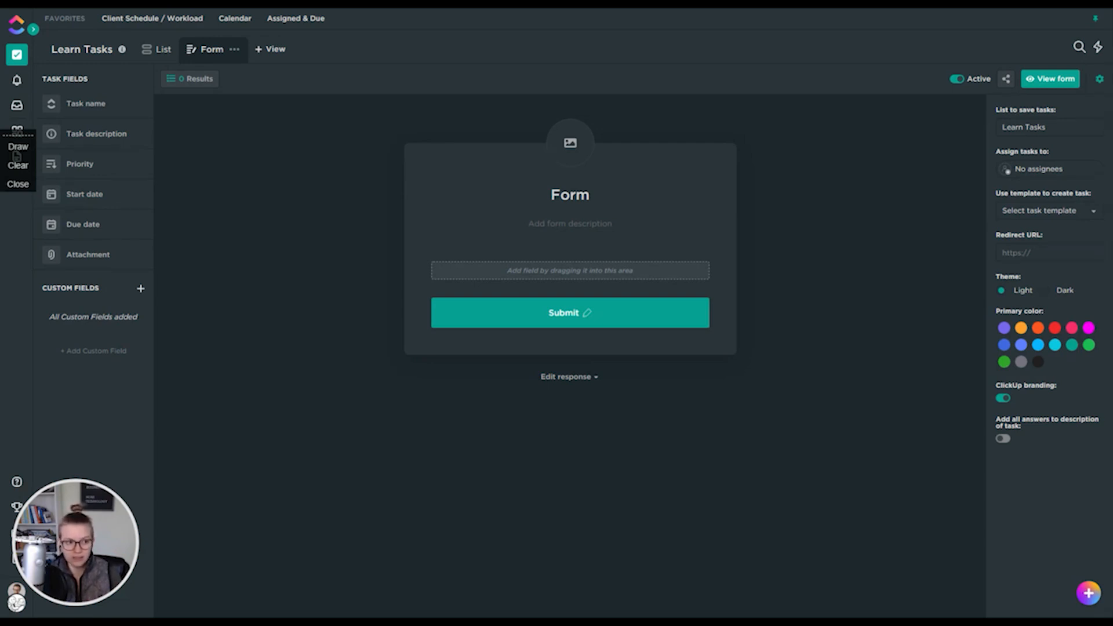
mouse_move(990, 91)
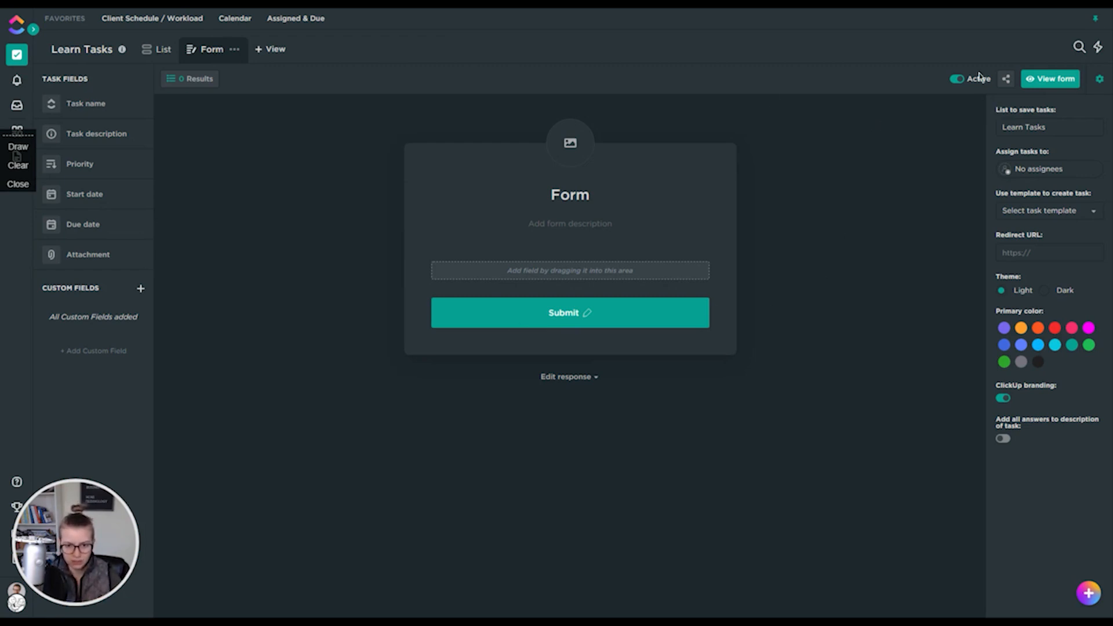
- Switch the Learn Tasks form's Active toggle off
left_click(955, 78)
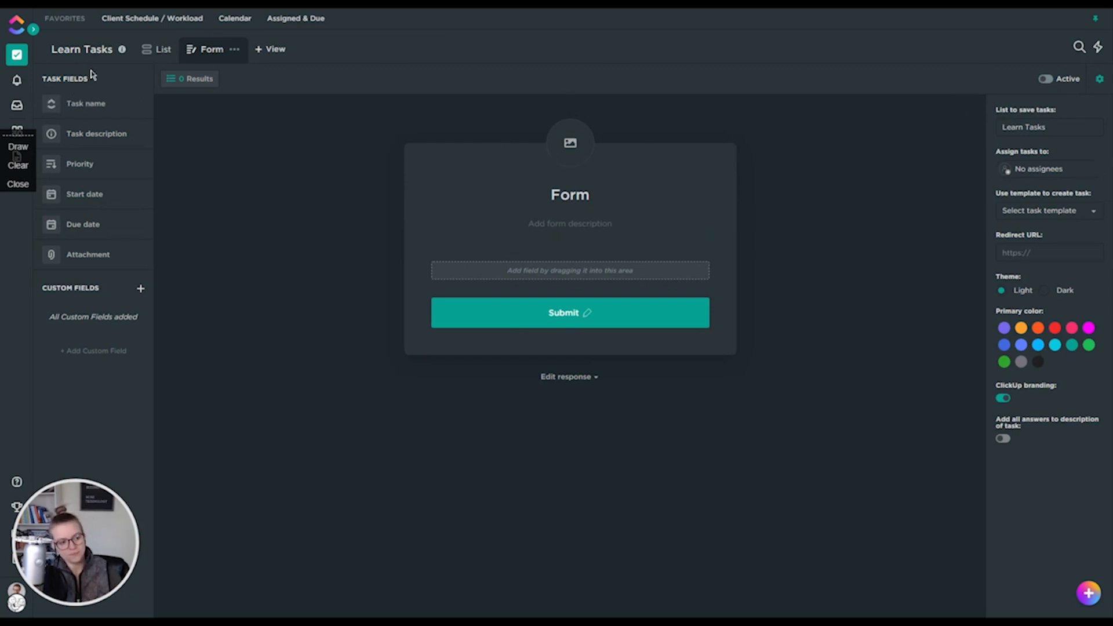
mouse_move(23, 193)
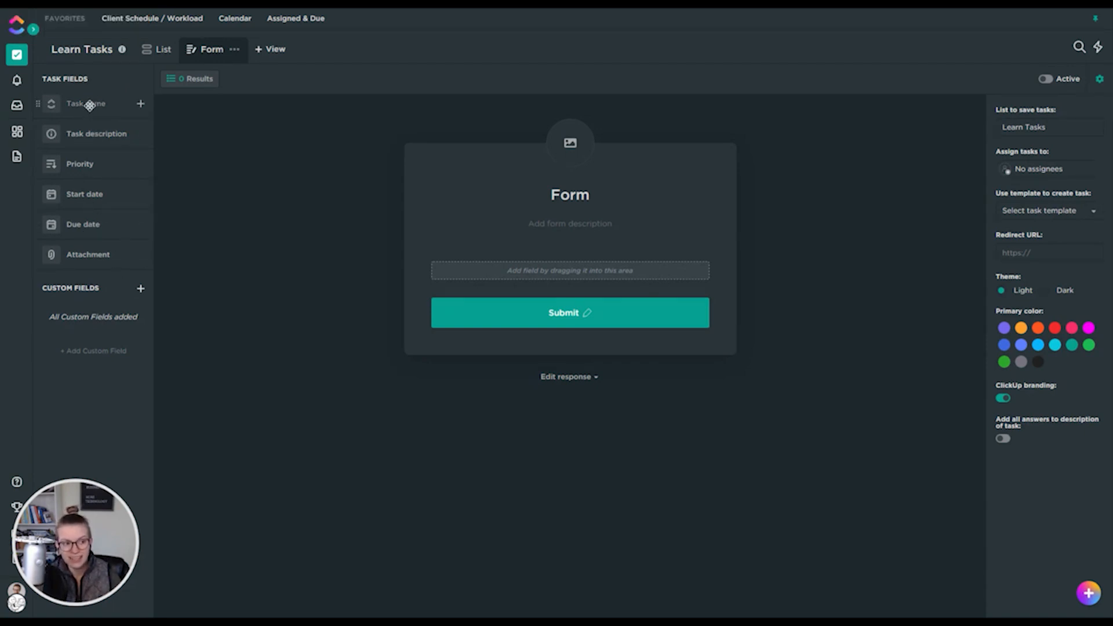
- Add the Task name field and relabel it 'What is your issue that requires support?'
left_click_drag(85, 103, 569, 288)
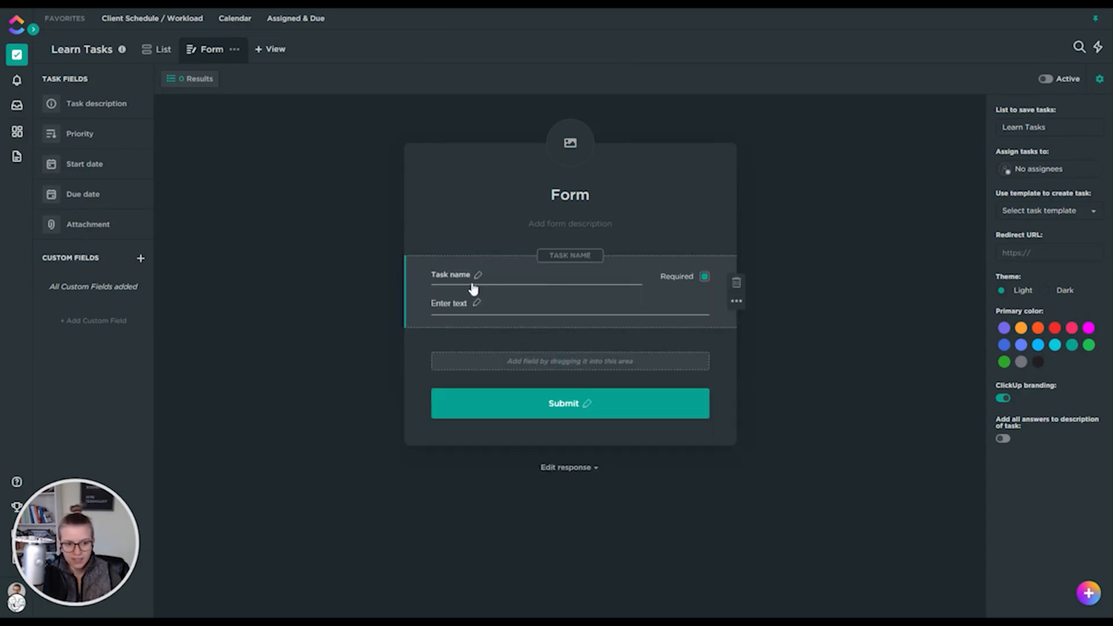
mouse_move(488, 314)
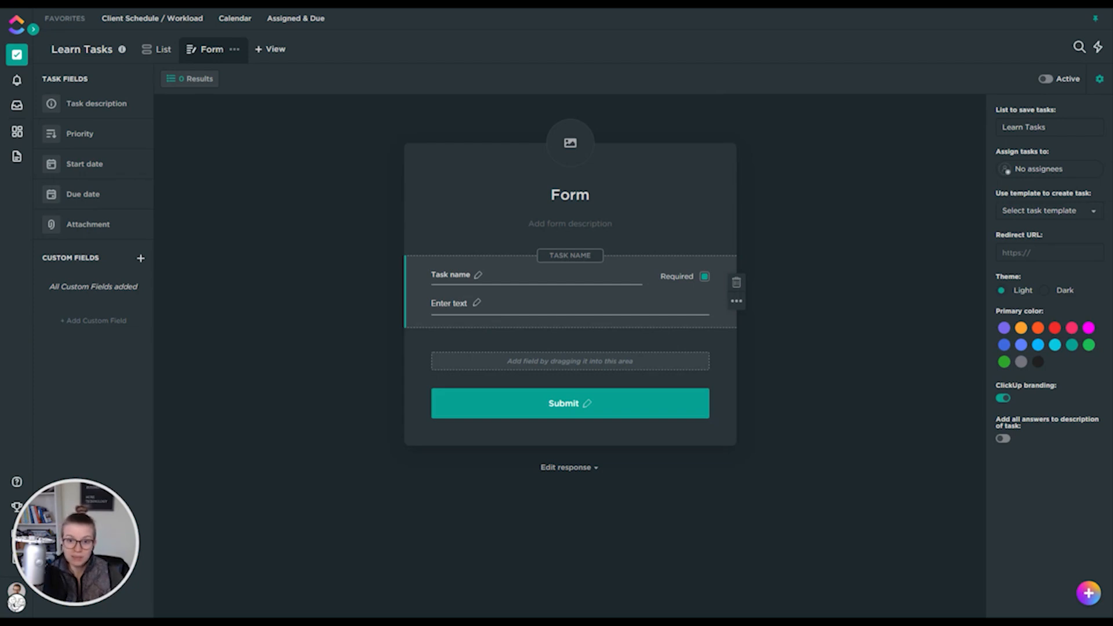
mouse_move(485, 282)
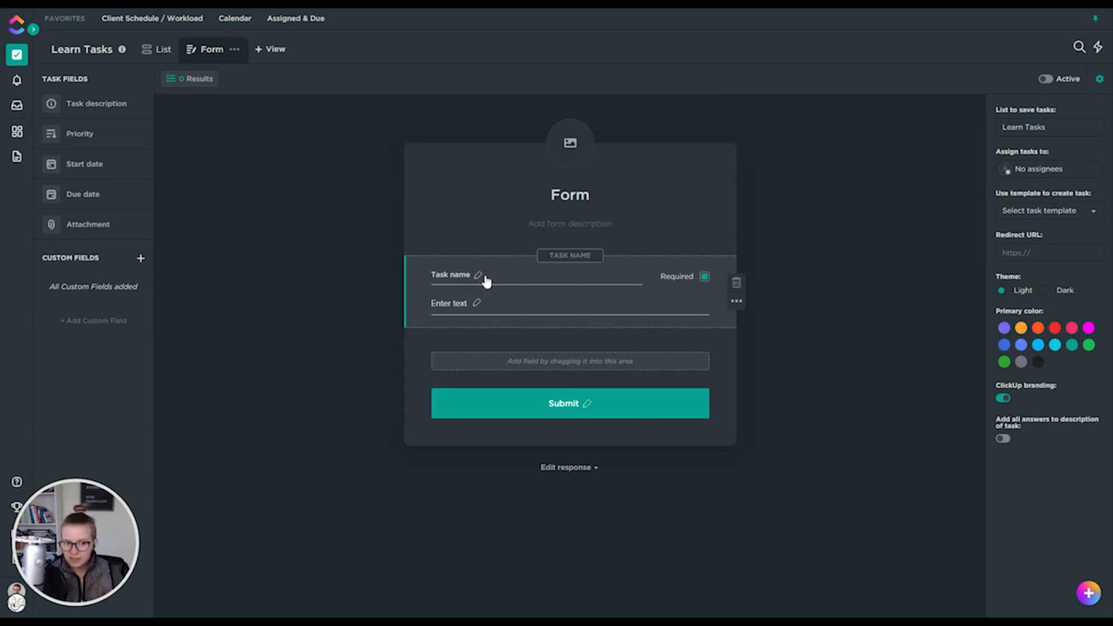
double_click(450, 275)
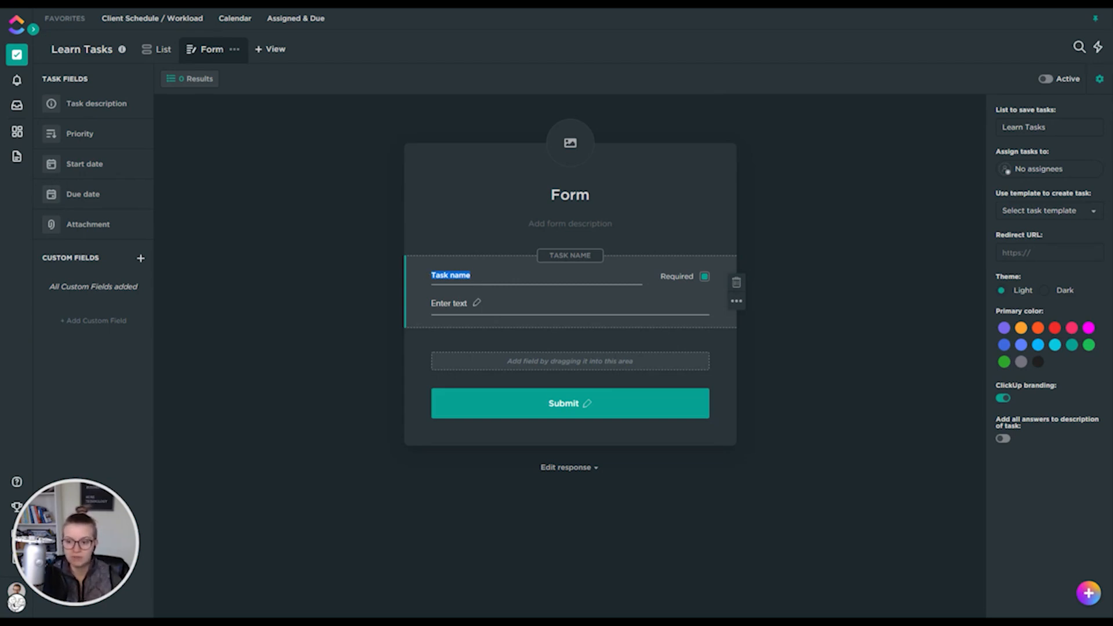
type("What is your issue")
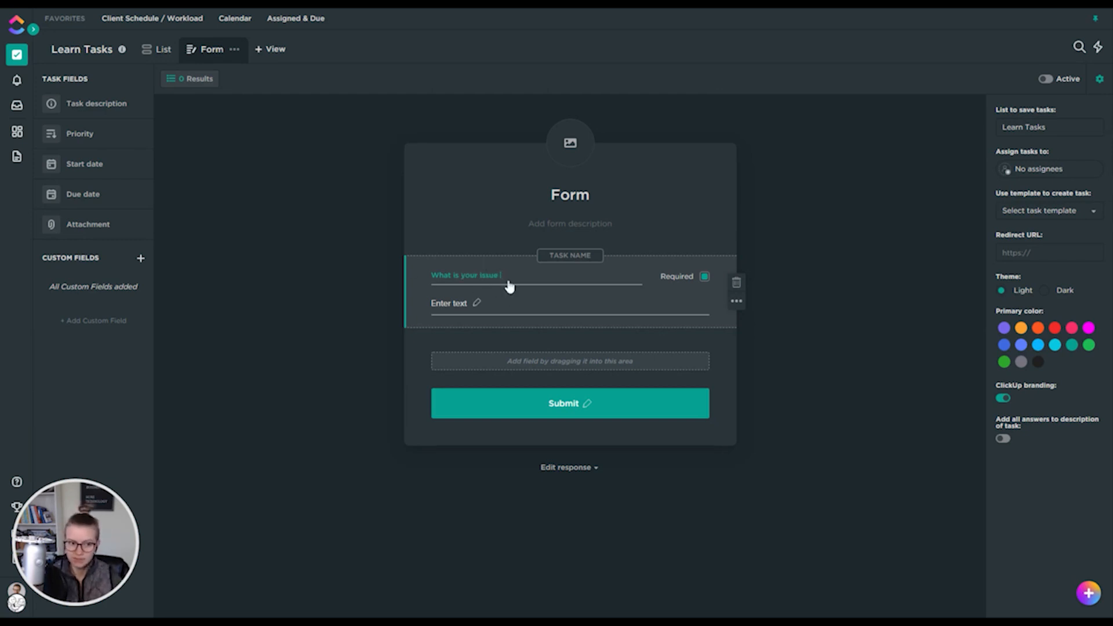
type("that requires support?")
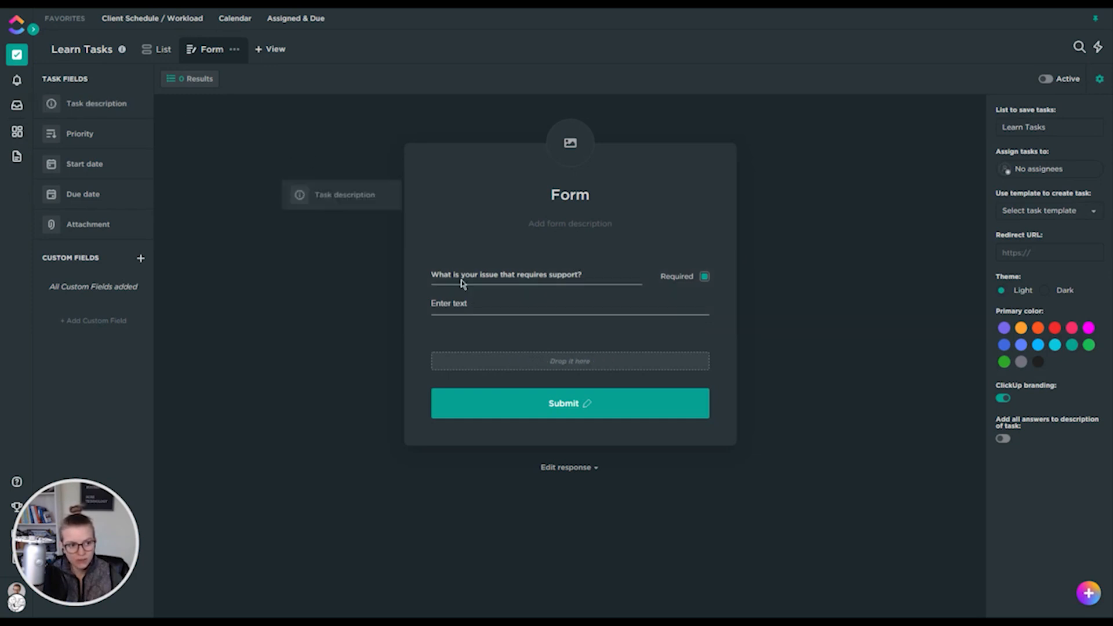
- Add a Task description question reading 'Briefly describe the issue you are facing.'
left_click_drag(345, 195, 569, 360)
type("Briefly describe the issue your")
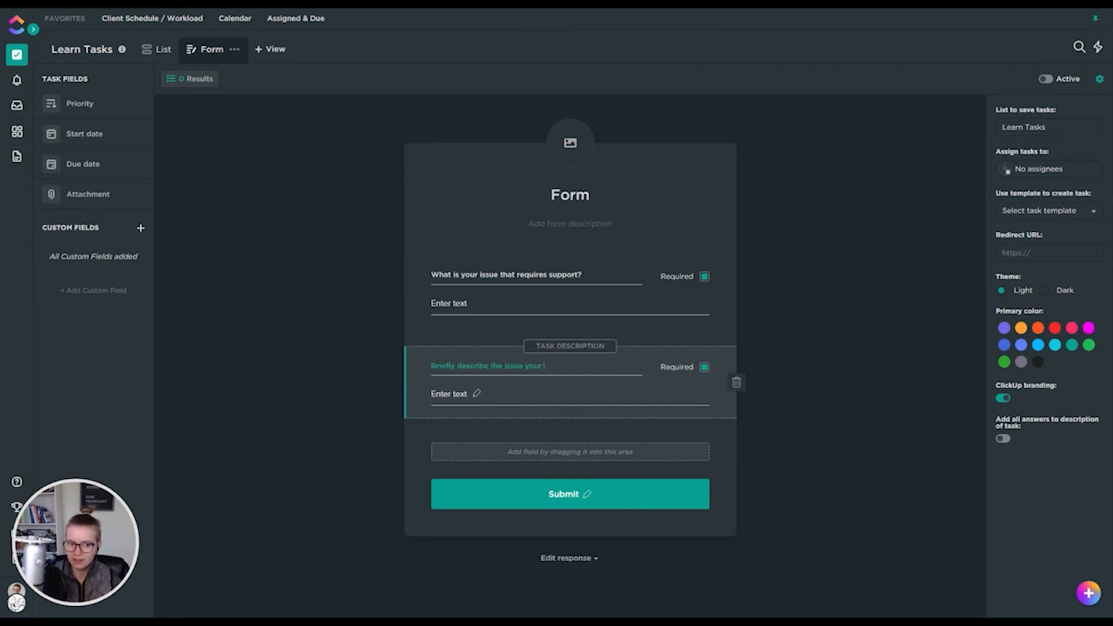
type("you are facing.")
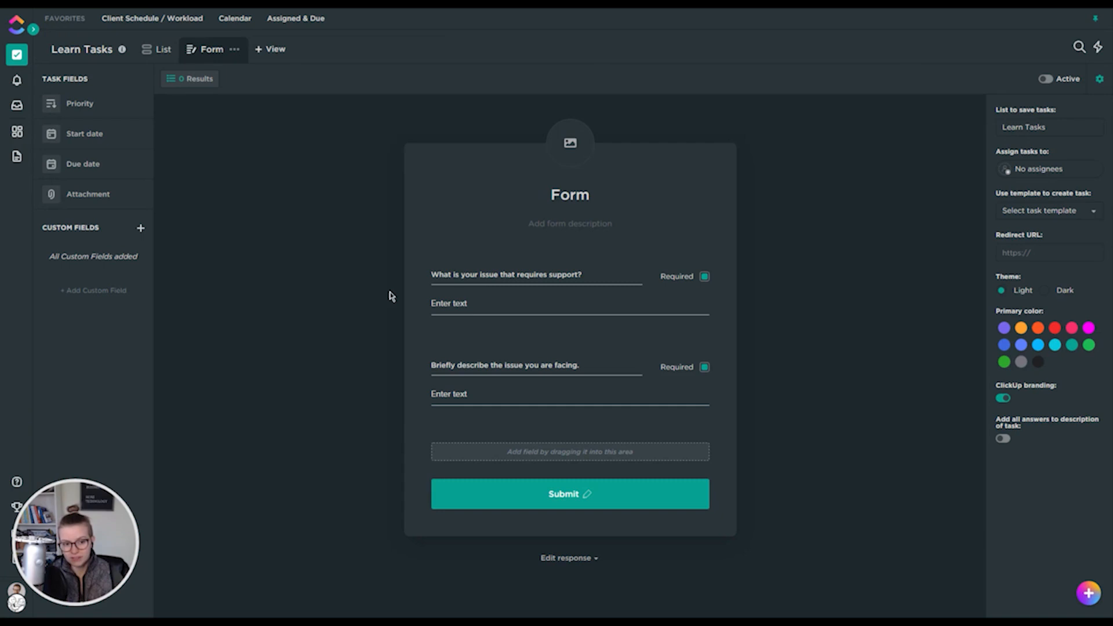
mouse_move(556, 383)
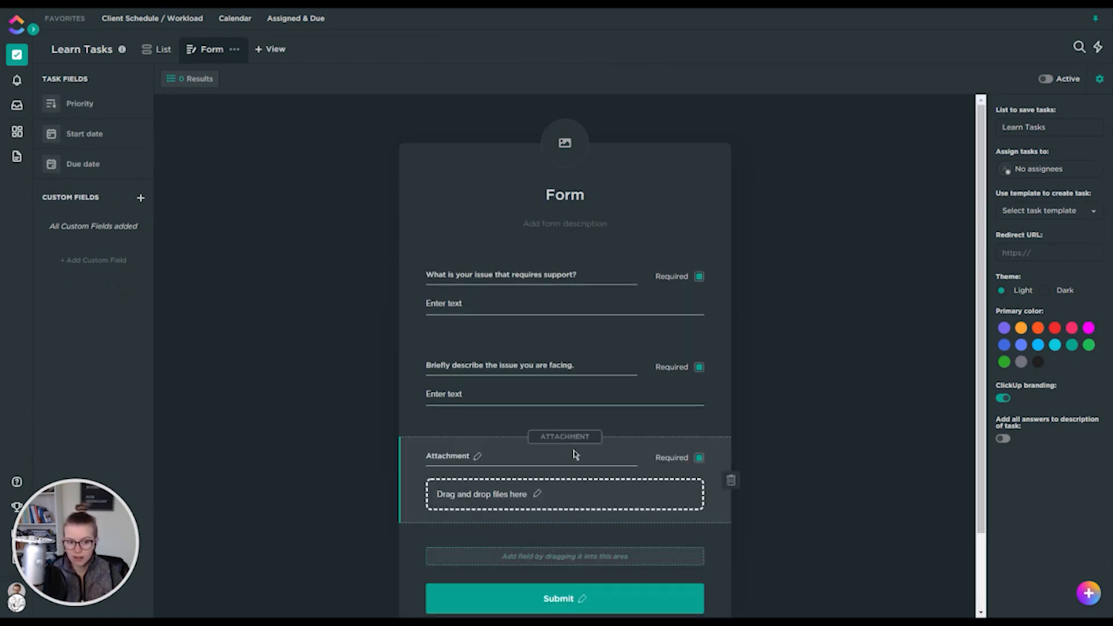
- Relabel the attachment field 'Upload a screenshot, please.'
double_click(447, 455)
type("U")
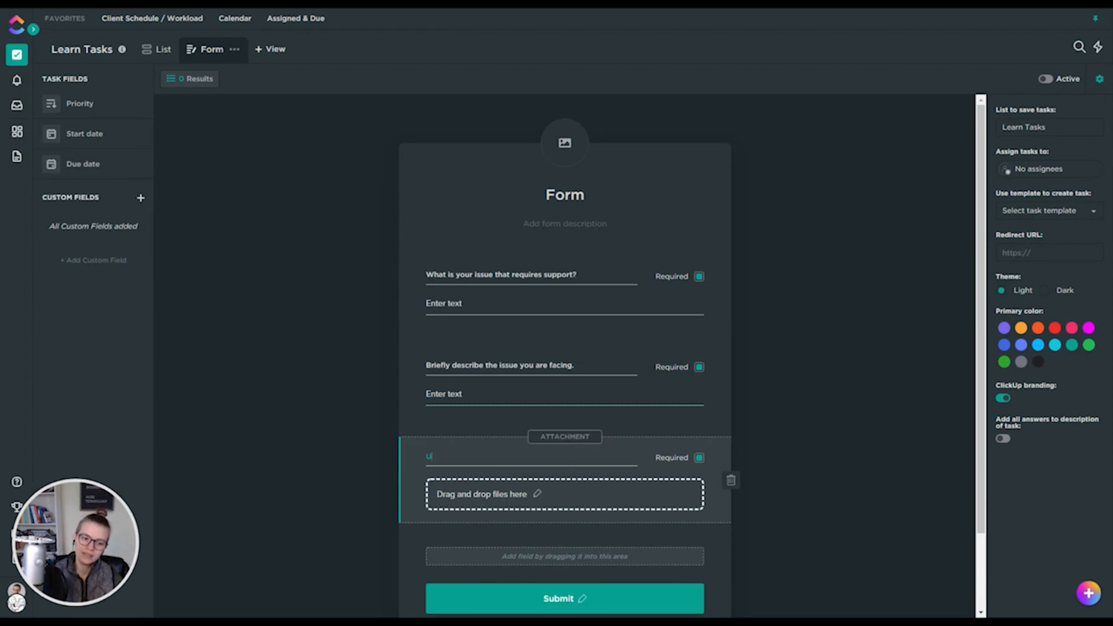
type("pload a screenshot, please")
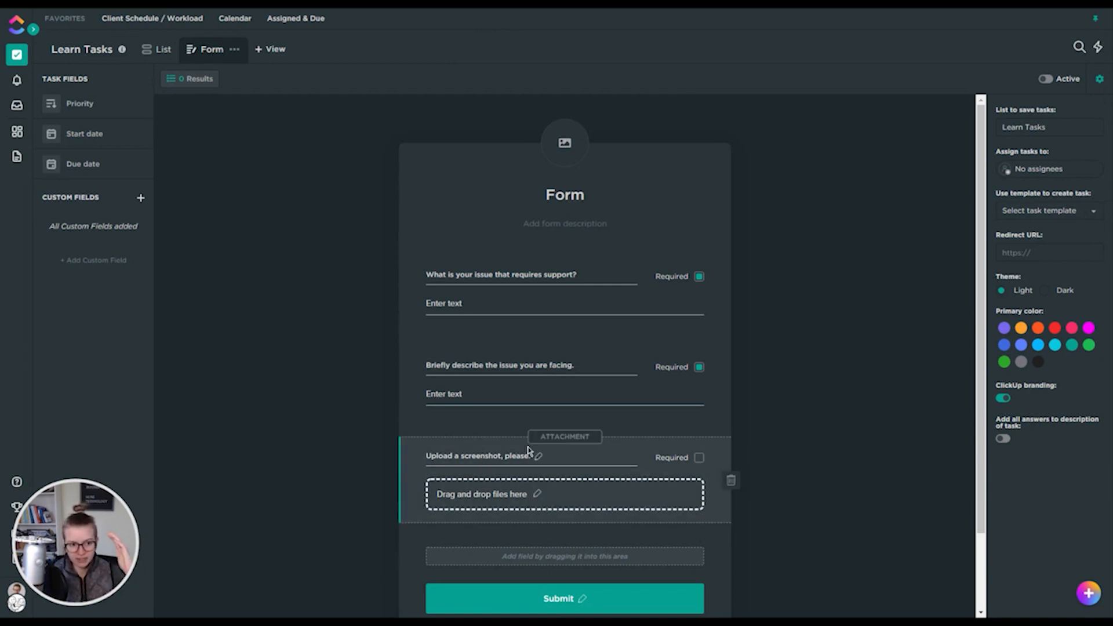
mouse_move(521, 429)
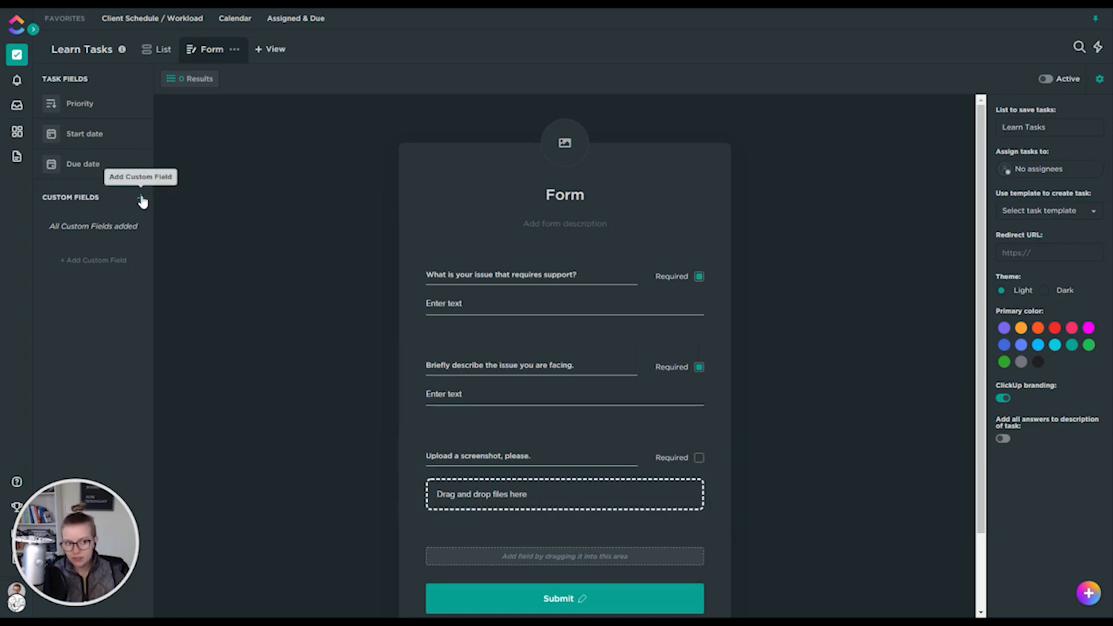
- Browse the custom field types, then dismiss the chooser without adding one
left_click(140, 199)
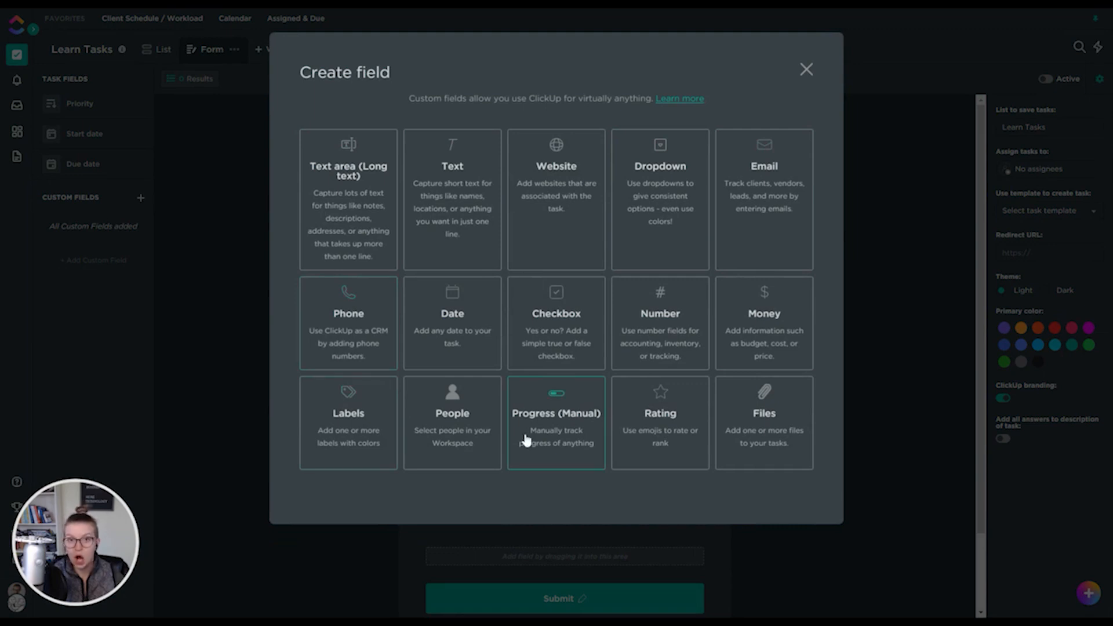
mouse_move(525, 440)
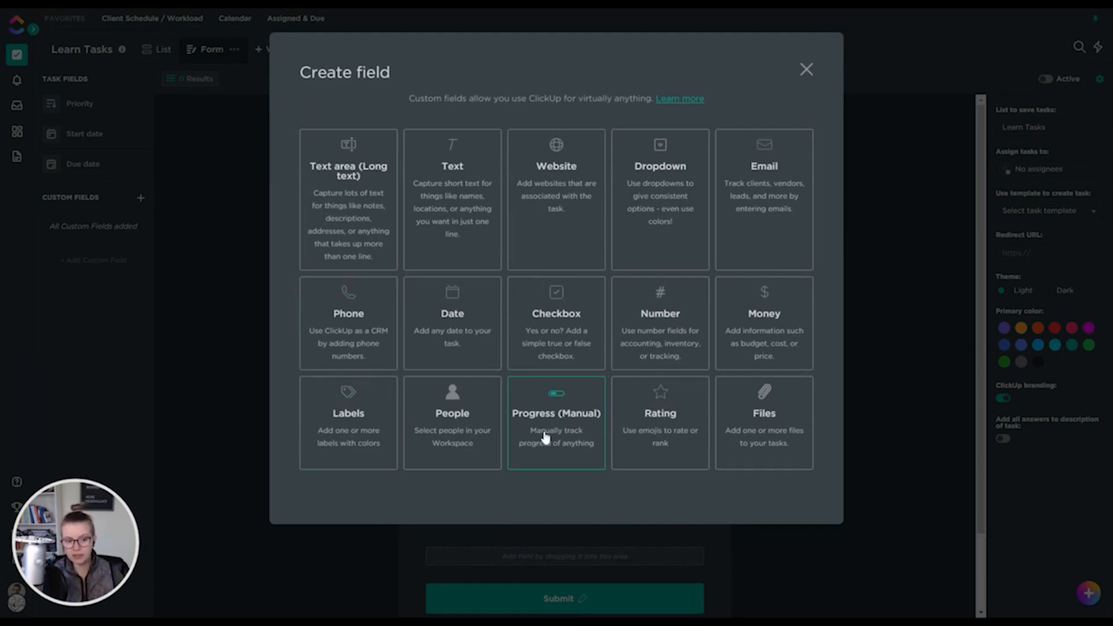
mouse_move(452, 423)
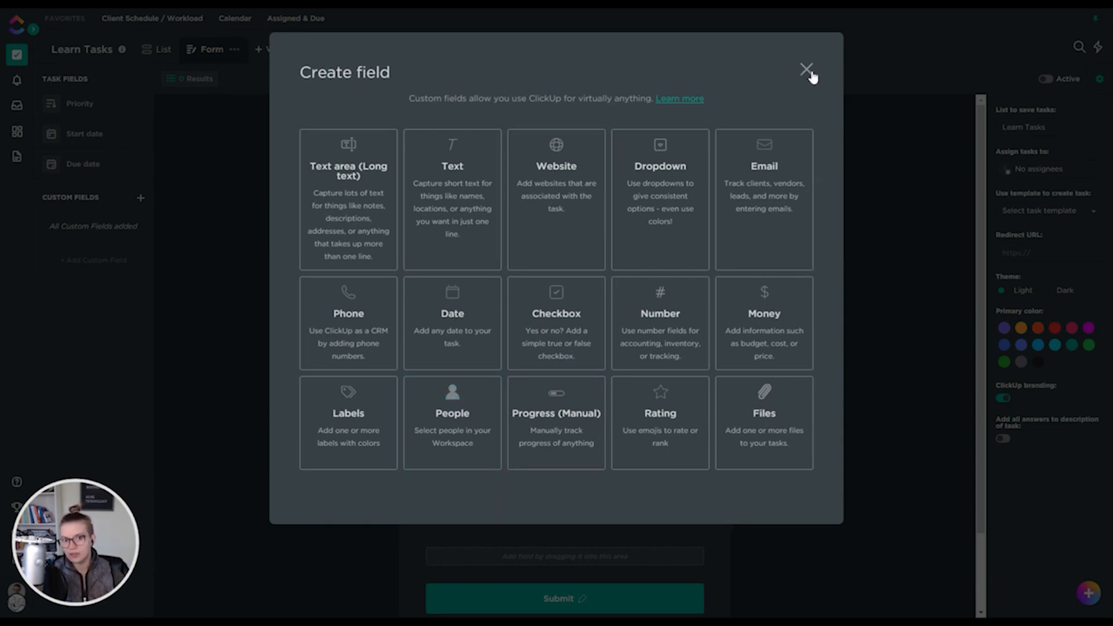
left_click(805, 69)
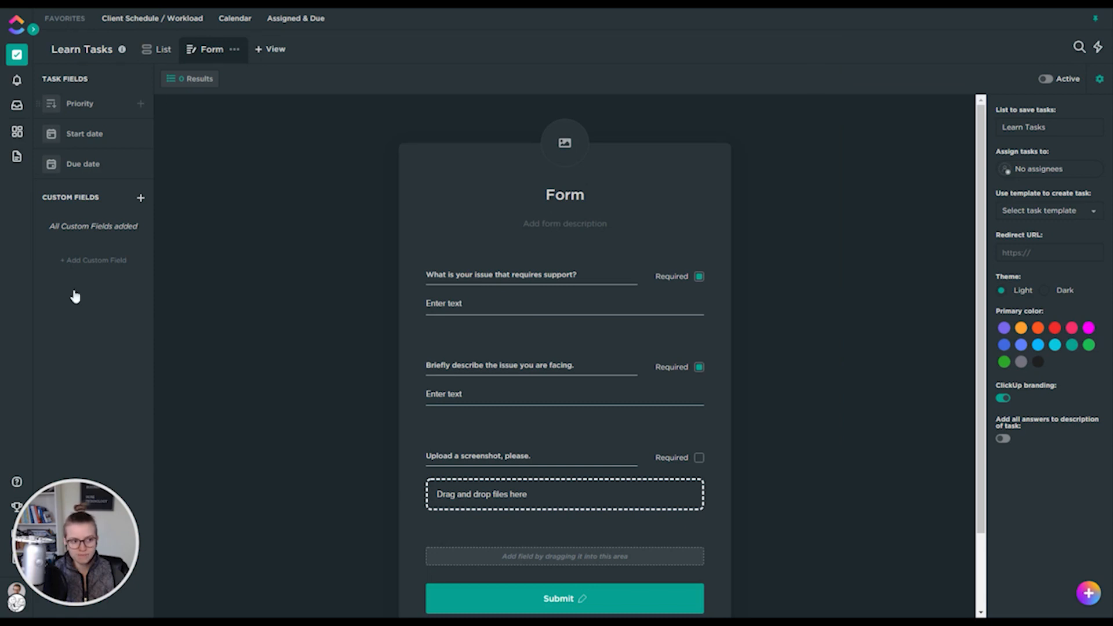
mouse_move(120, 241)
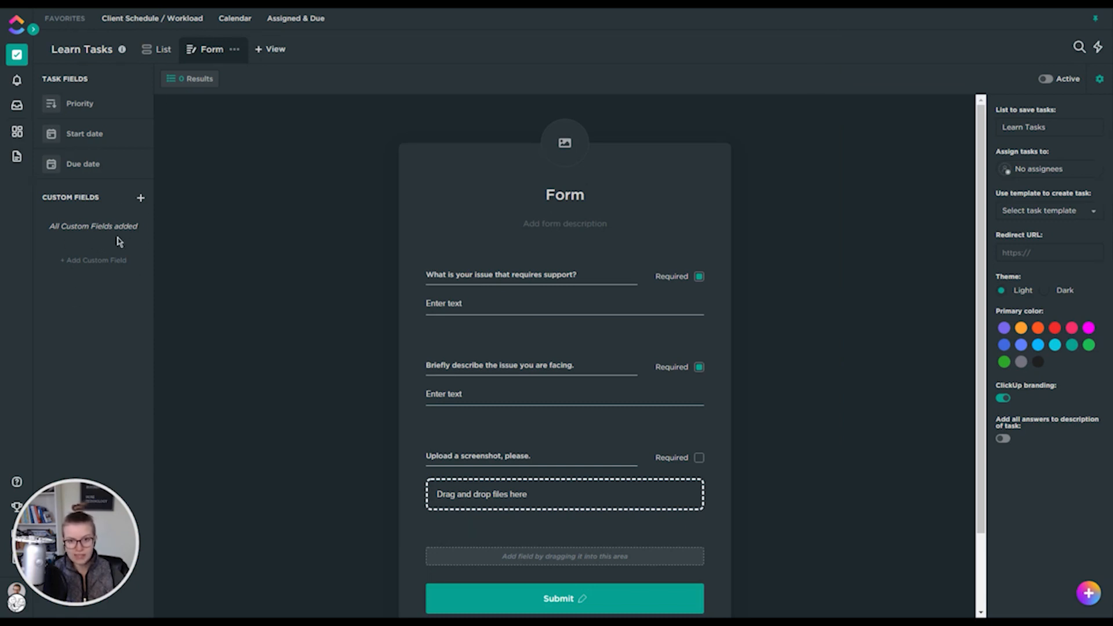
mouse_move(157, 216)
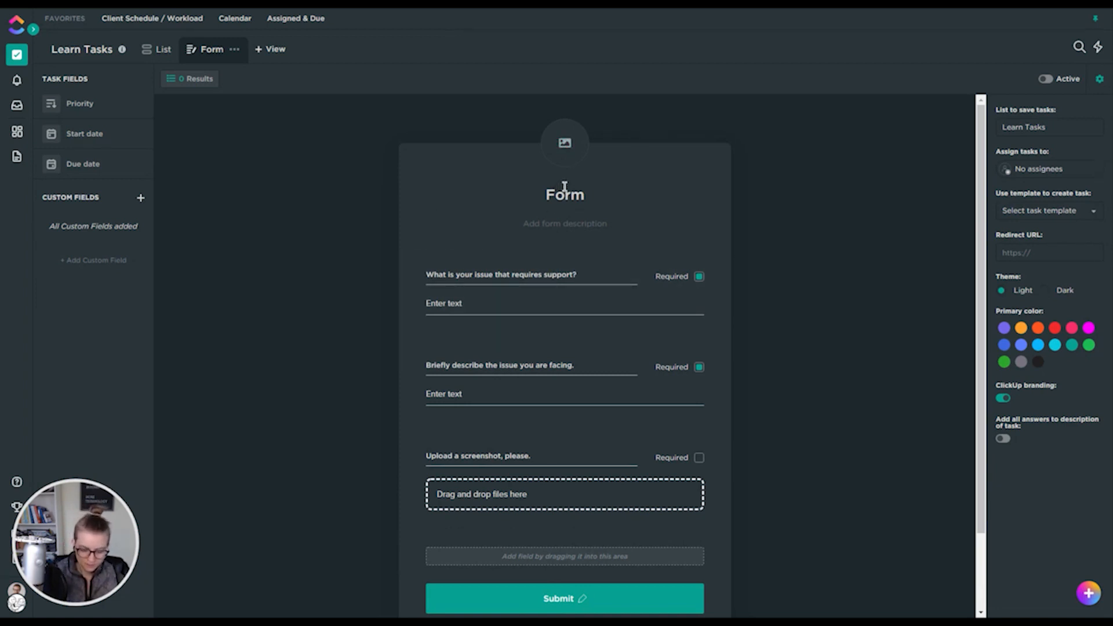
- Title the form 'Support Ticket' with description 'Please tell us what's wrong. We'll fix it!'
type("Support Ticket")
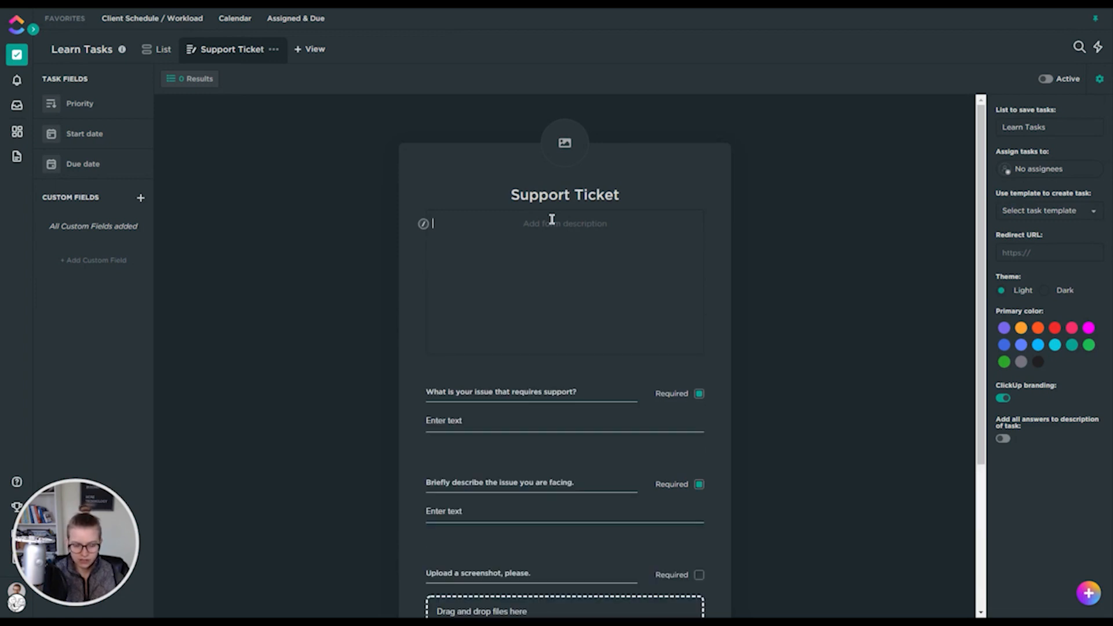
type("Please tell us what's w")
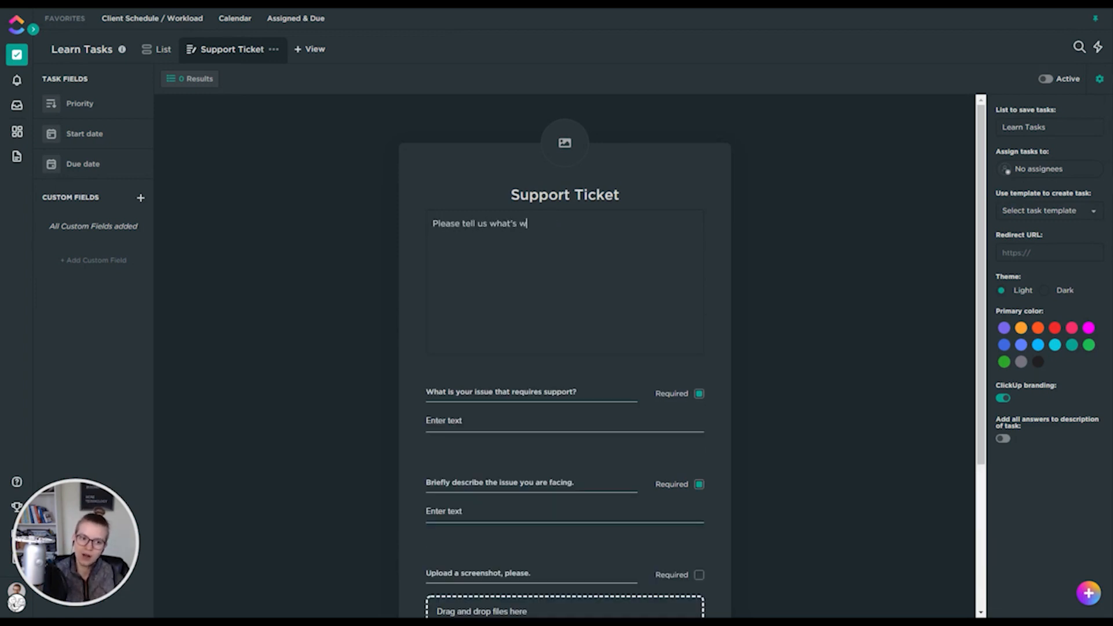
type("rong. We'll fix it! 😃")
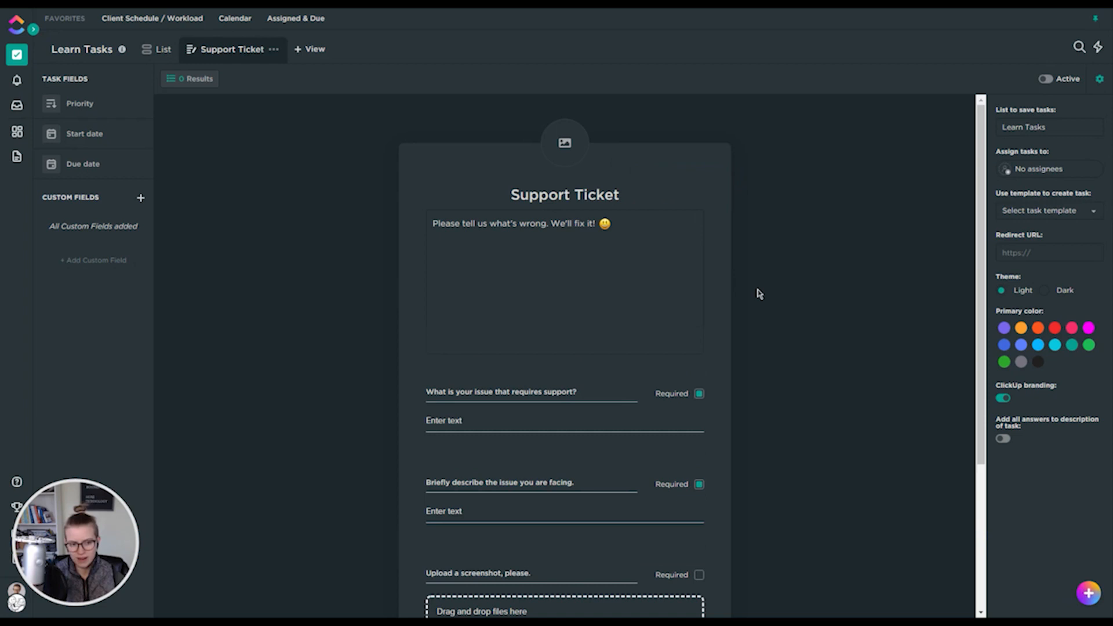
scroll("down", 3)
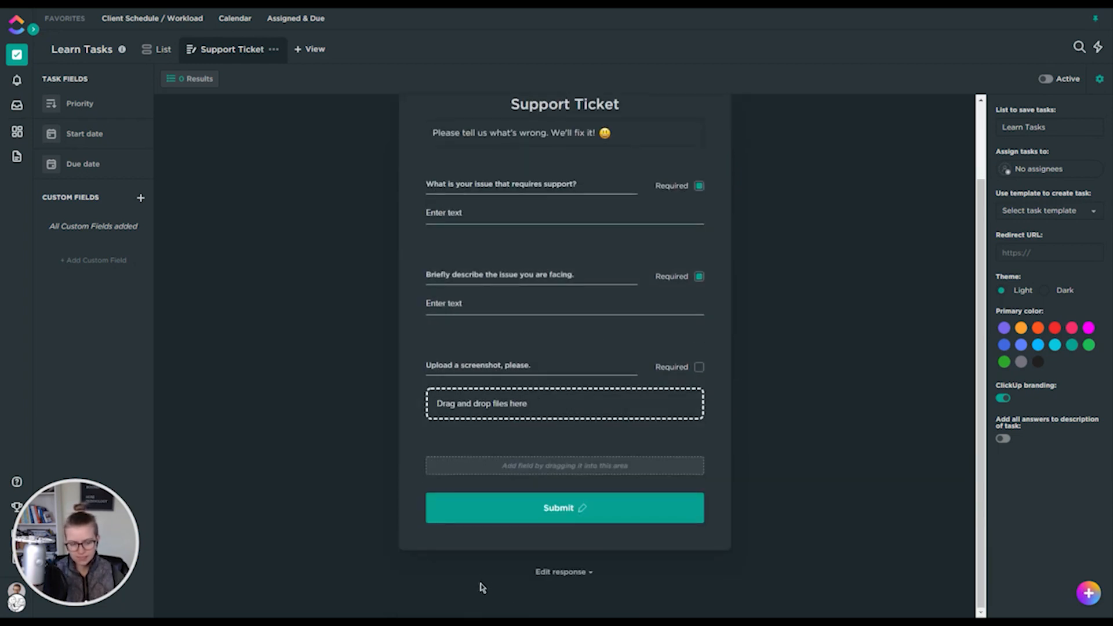
mouse_move(525, 500)
type(" Support Ticket")
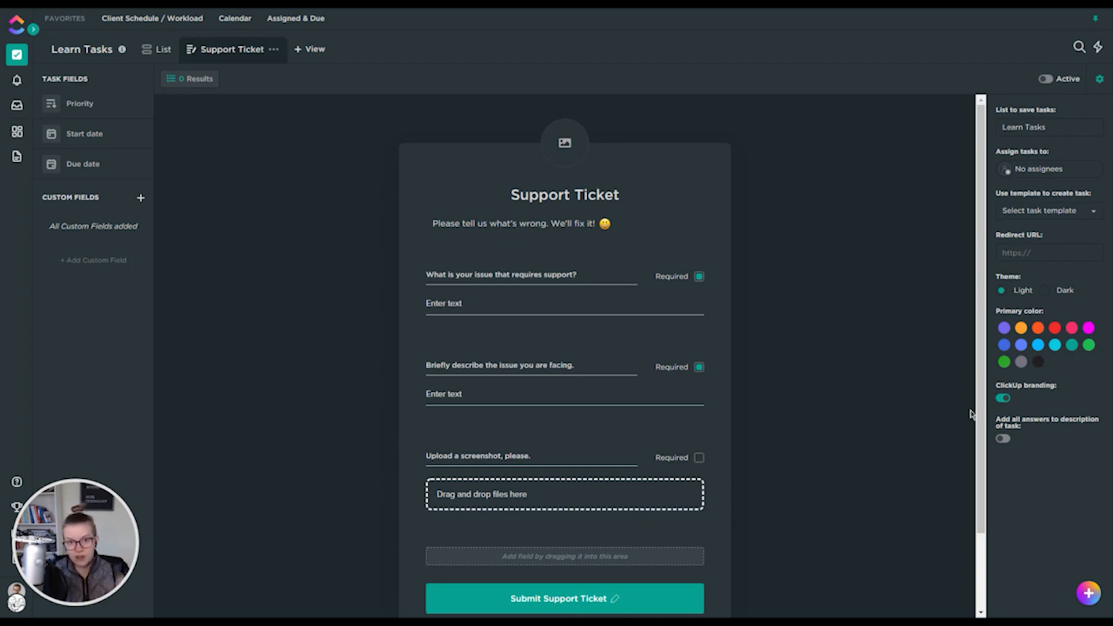
mouse_move(1001, 133)
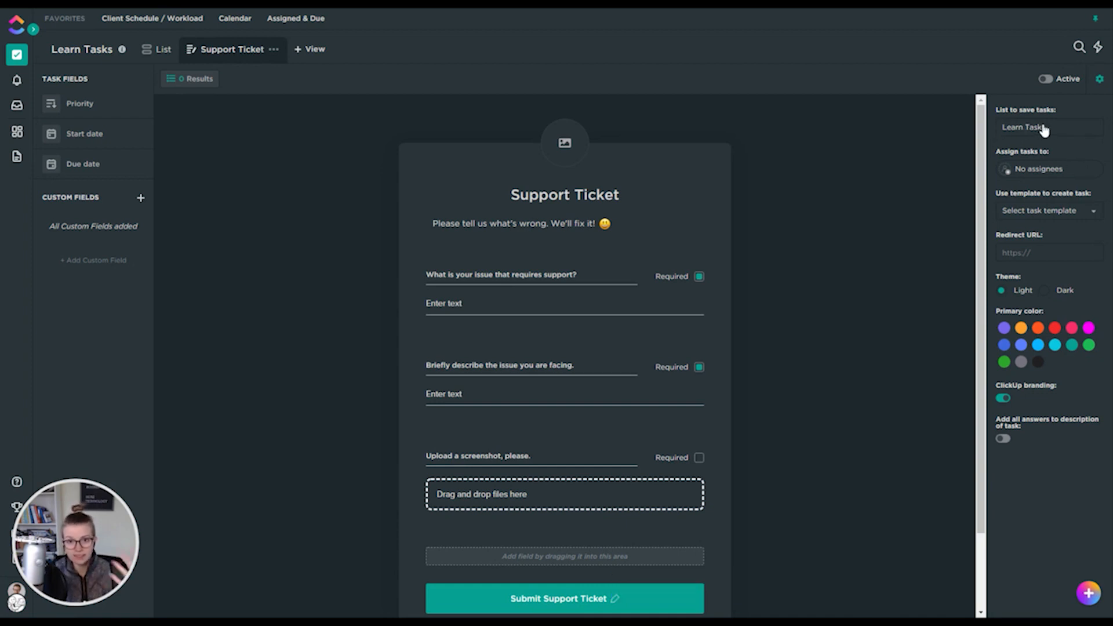
mouse_move(1027, 178)
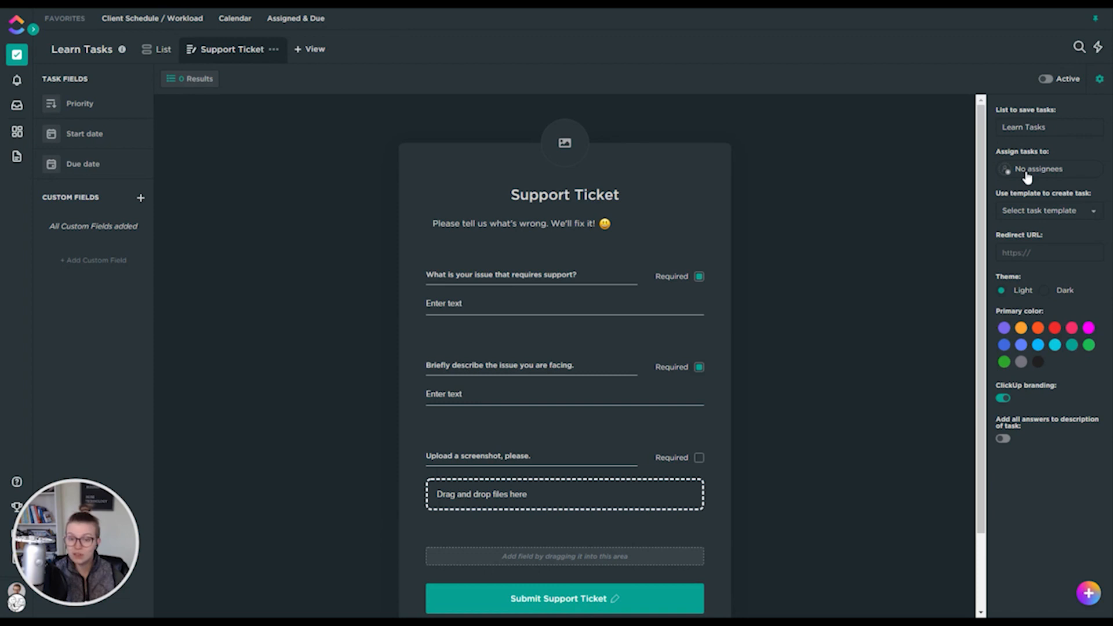
- Assign tasks created from the form to a person
left_click(1036, 169)
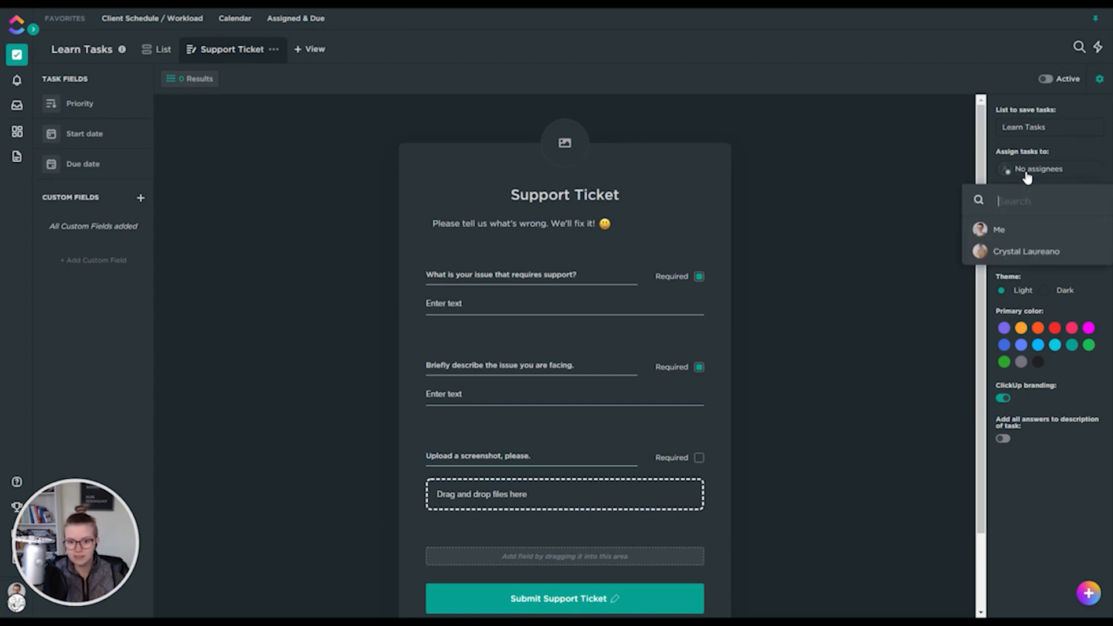
left_click(998, 229)
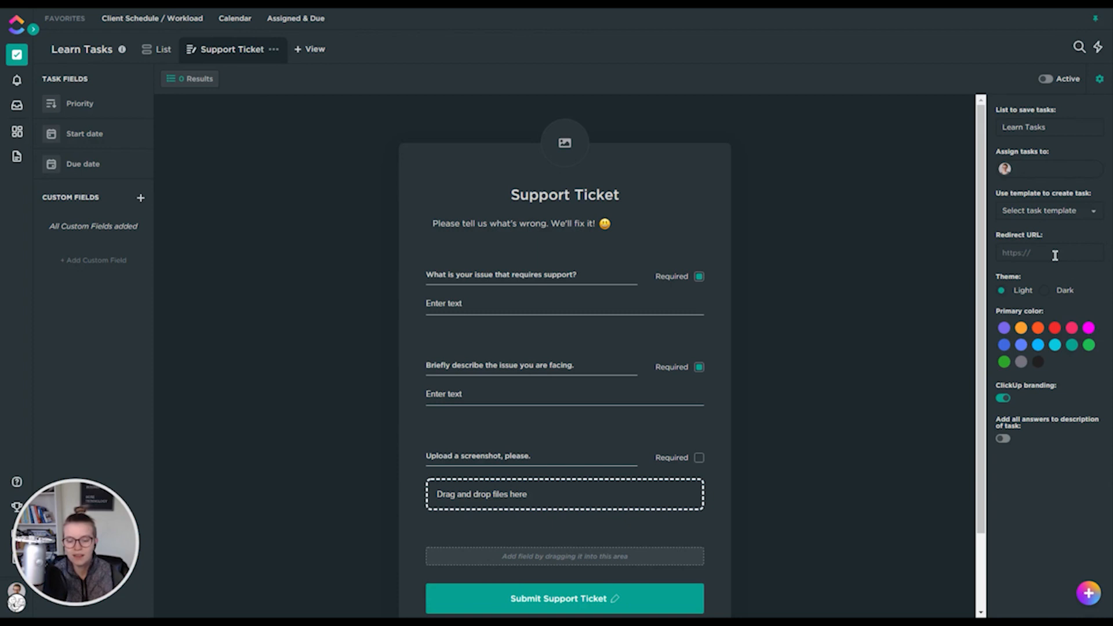
mouse_move(1016, 276)
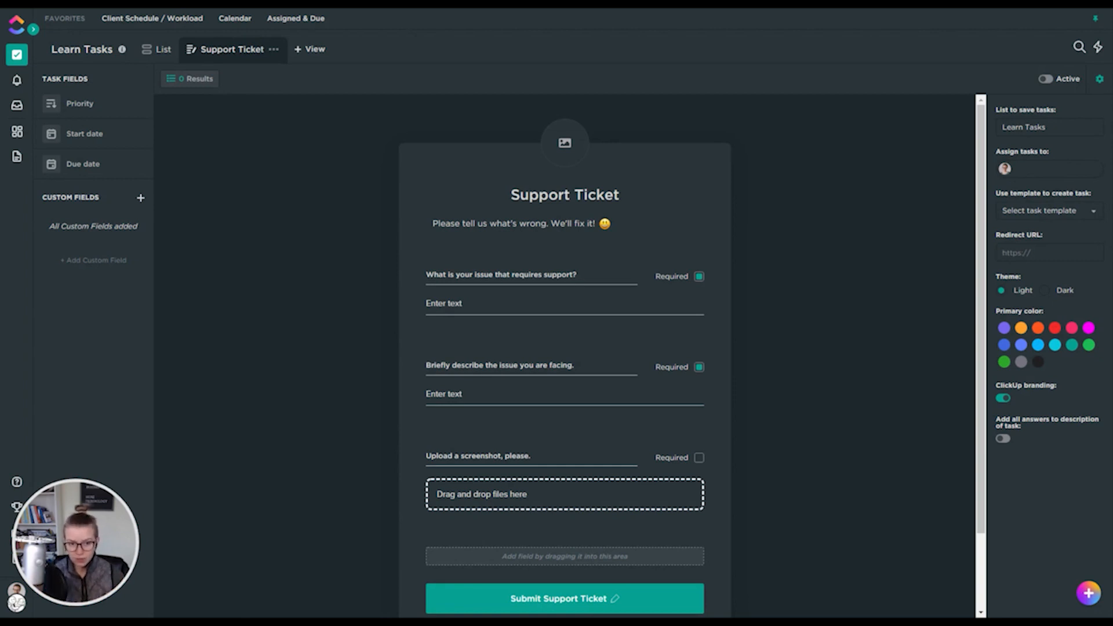
scroll("down", 3)
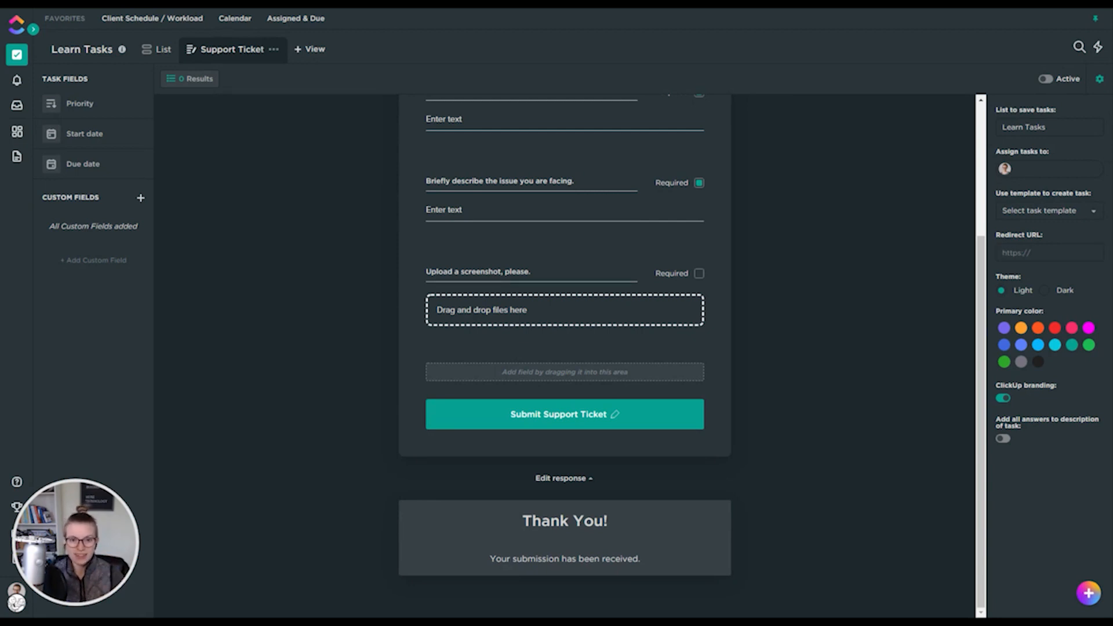
- Expand the thank-you response preview and open the account settings menu
left_click(1049, 253)
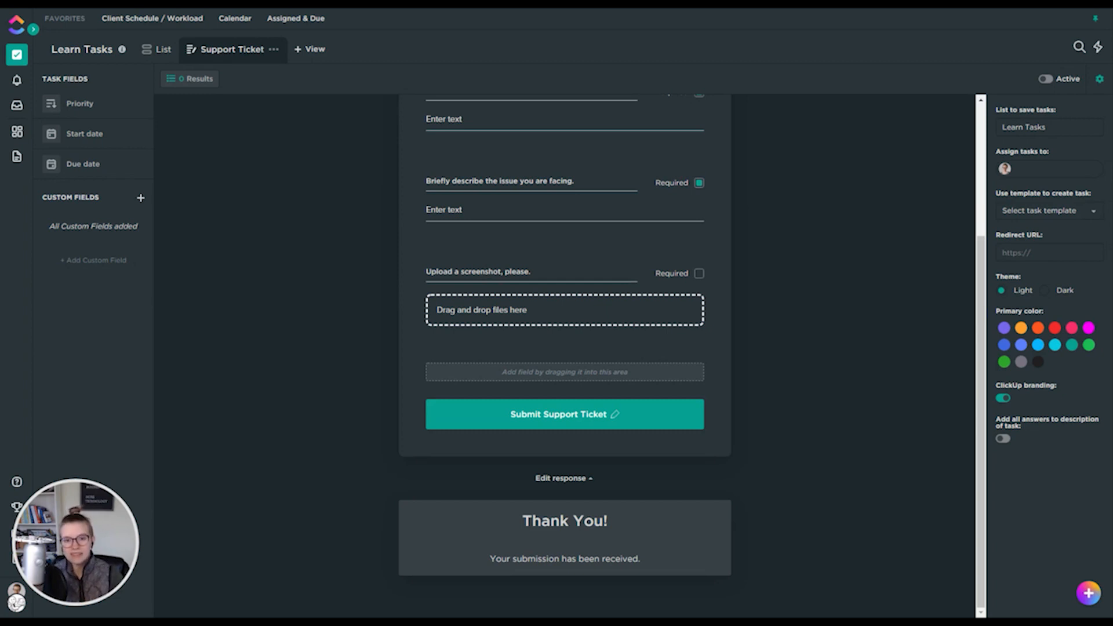
left_click(1047, 252)
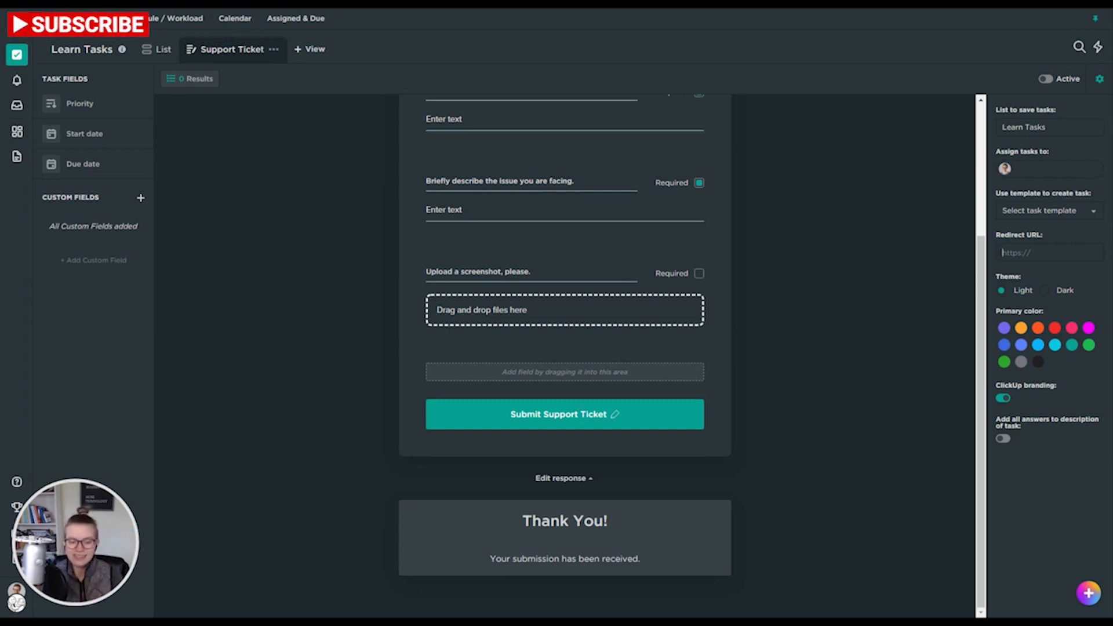
mouse_move(608, 470)
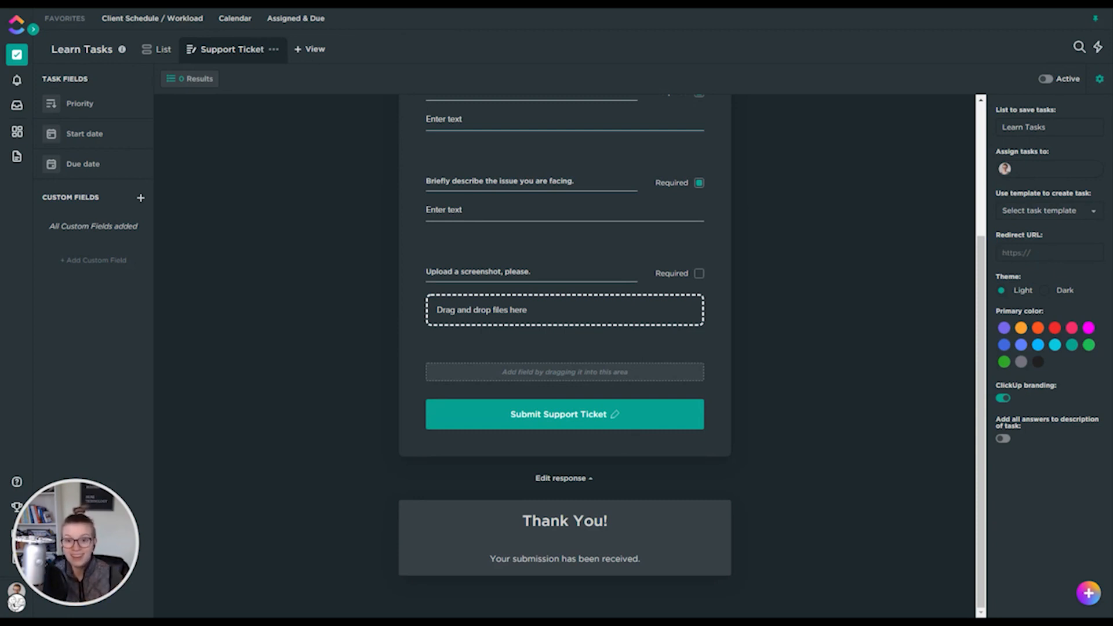
left_click(1048, 253)
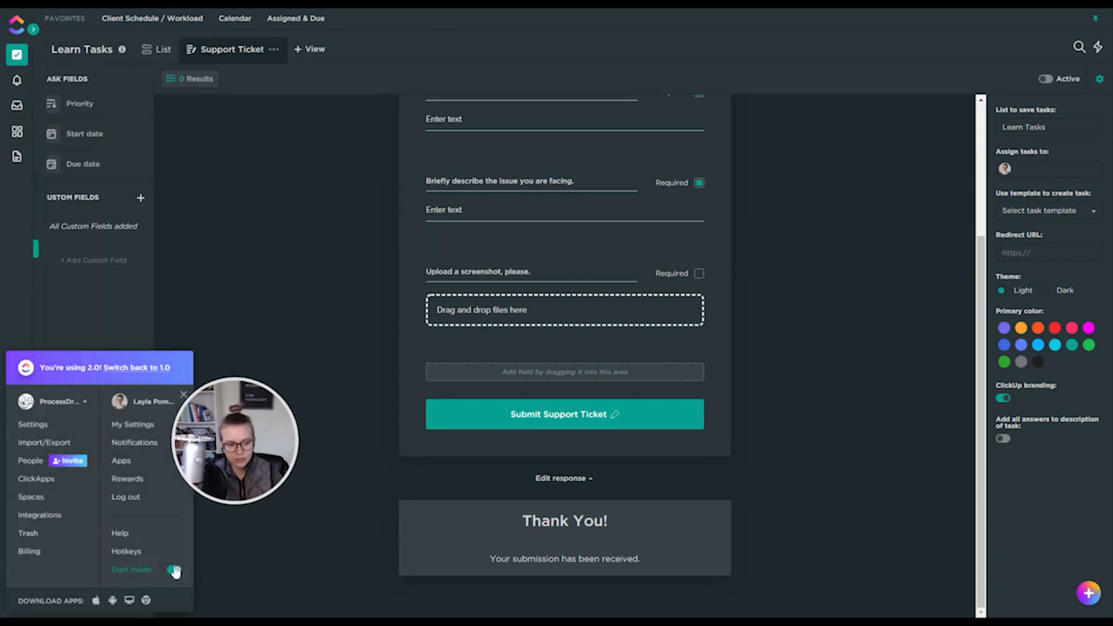
- Turn on the app's dark mode and set the Support Ticket form theme to Dark
left_click(174, 569)
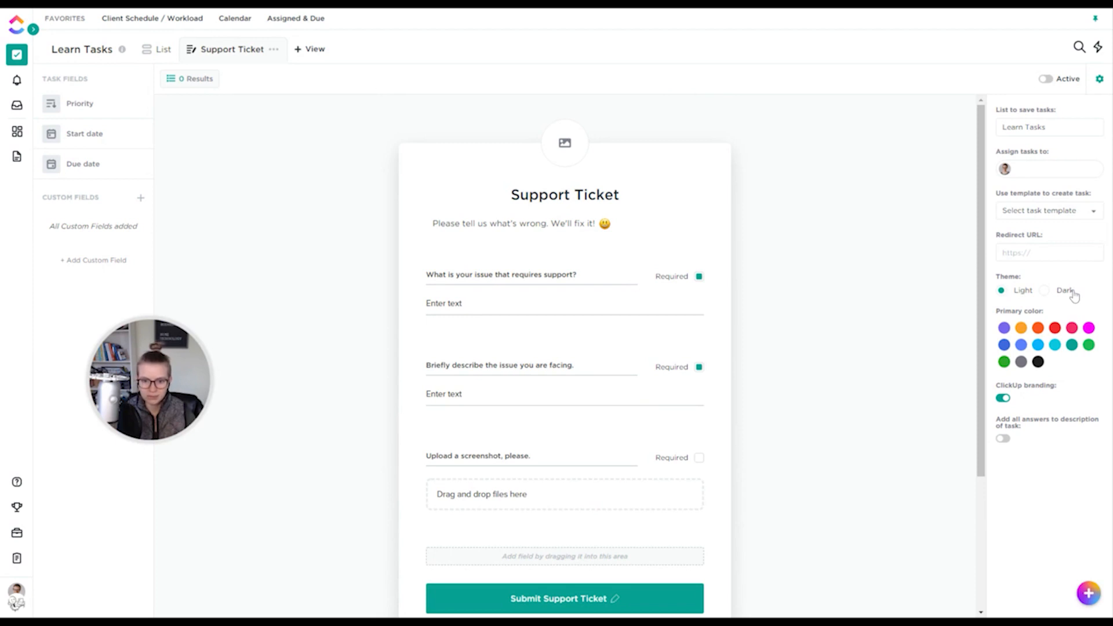
mouse_move(1068, 297)
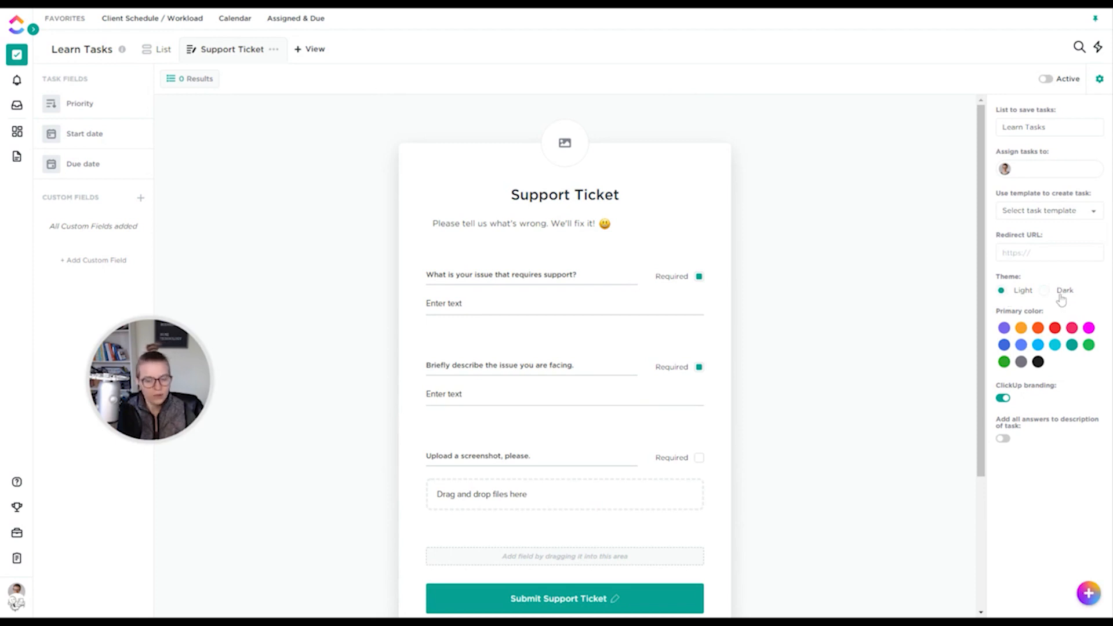
mouse_move(1057, 298)
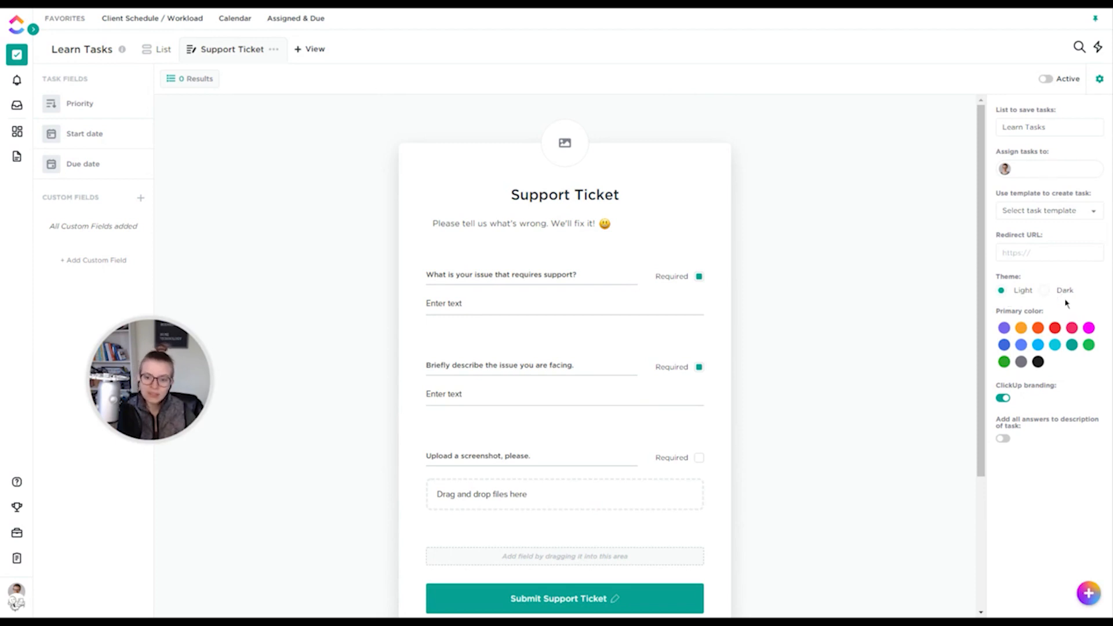
left_click(1043, 290)
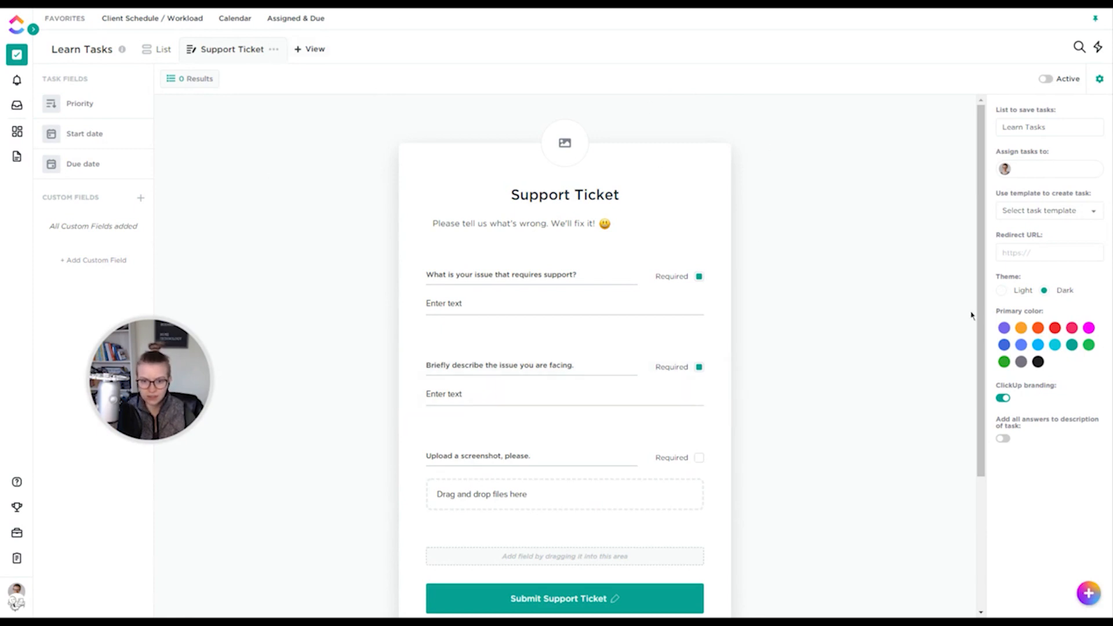
left_click(1001, 290)
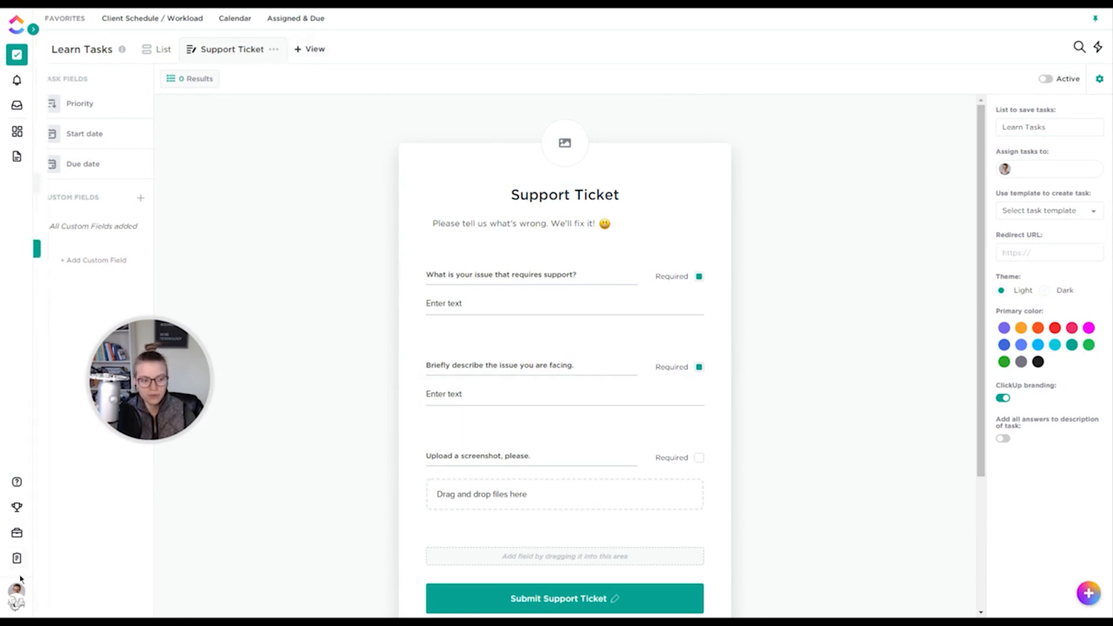
left_click(15, 600)
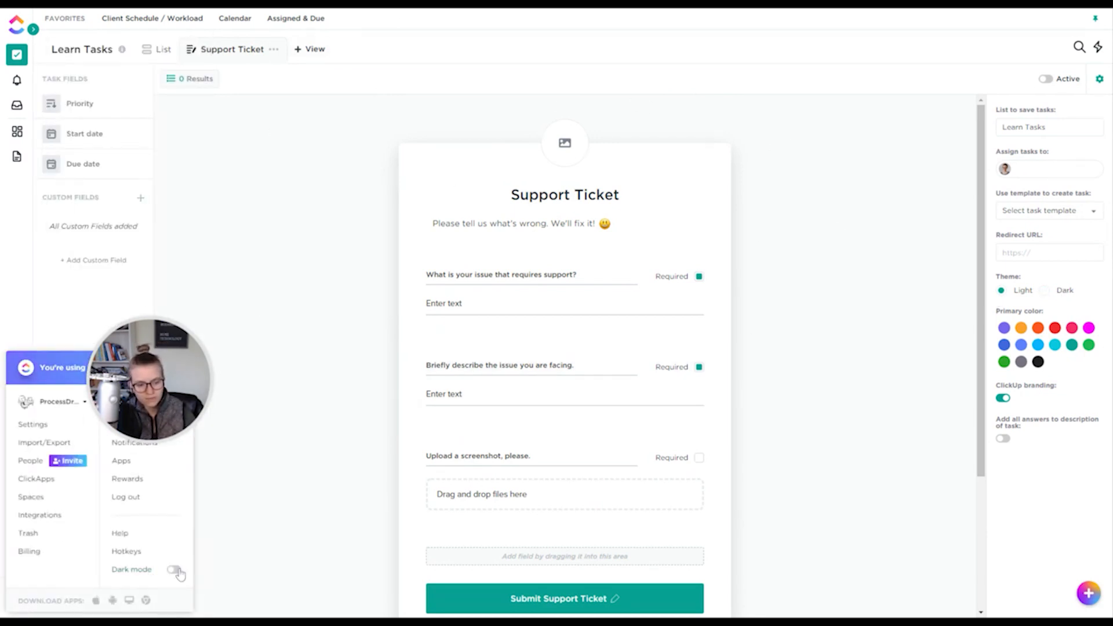
left_click(175, 573)
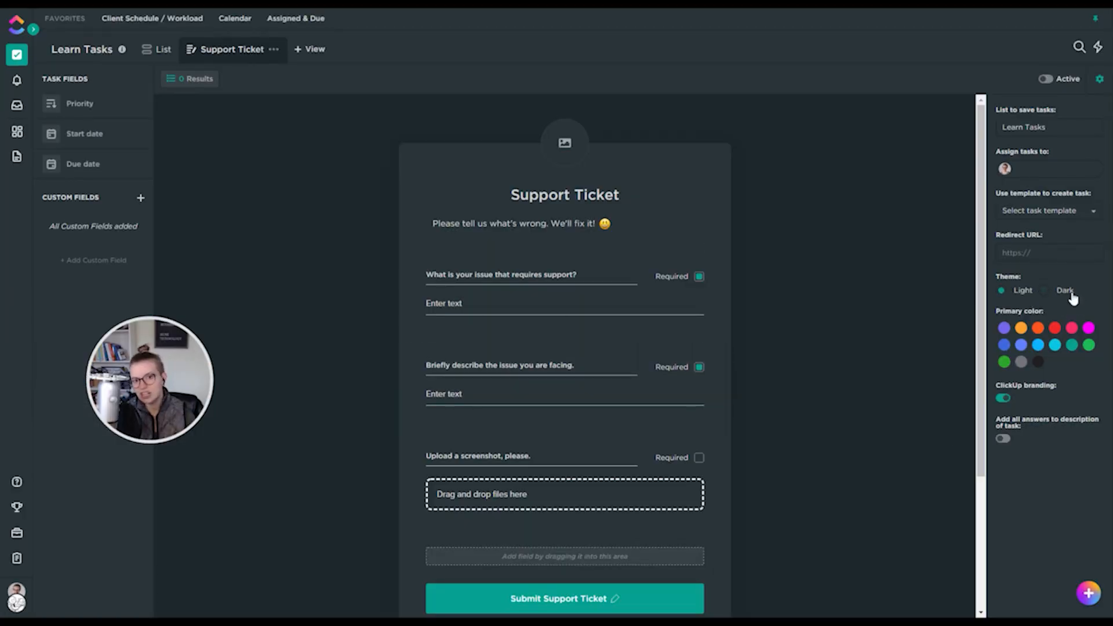
left_click(1043, 290)
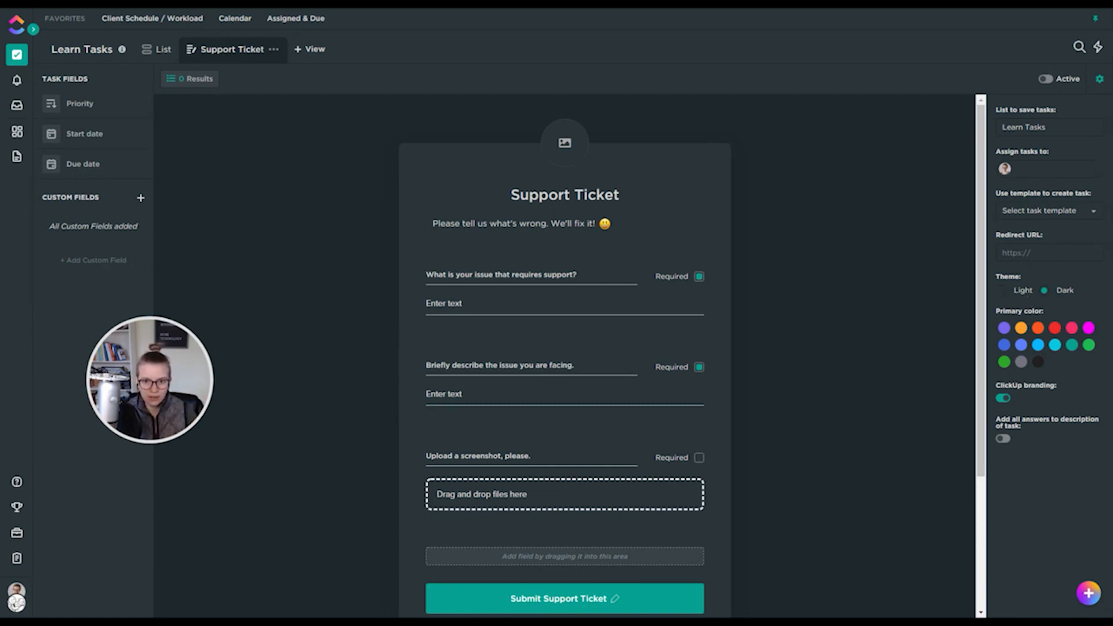
- Try purple and light blue, settle on orange, and copy answers into task descriptions
left_click(1003, 327)
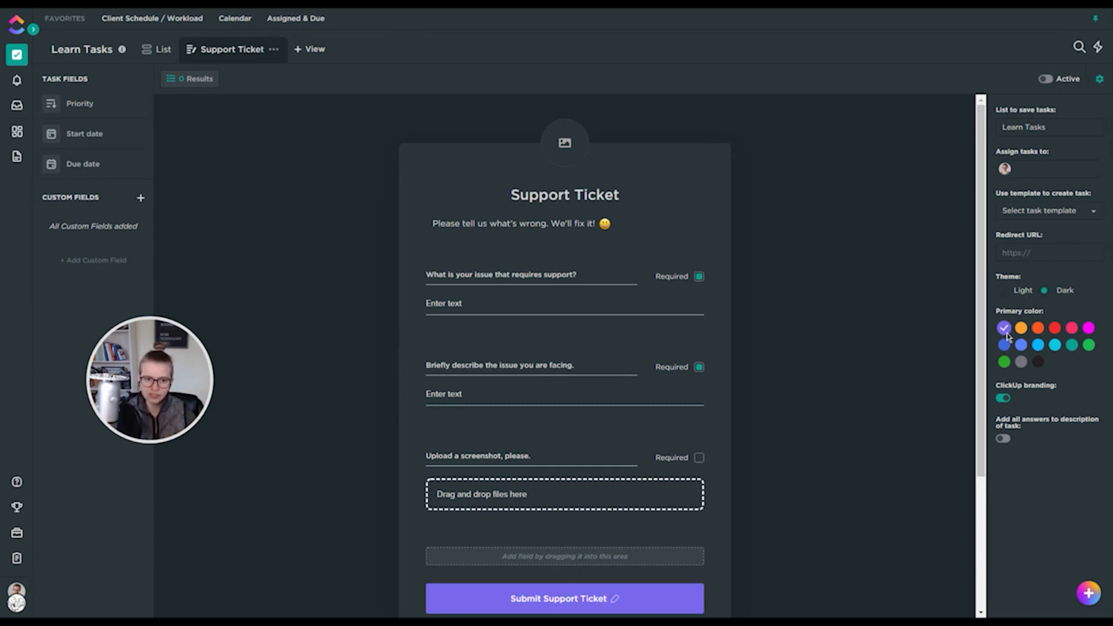
left_click(1037, 345)
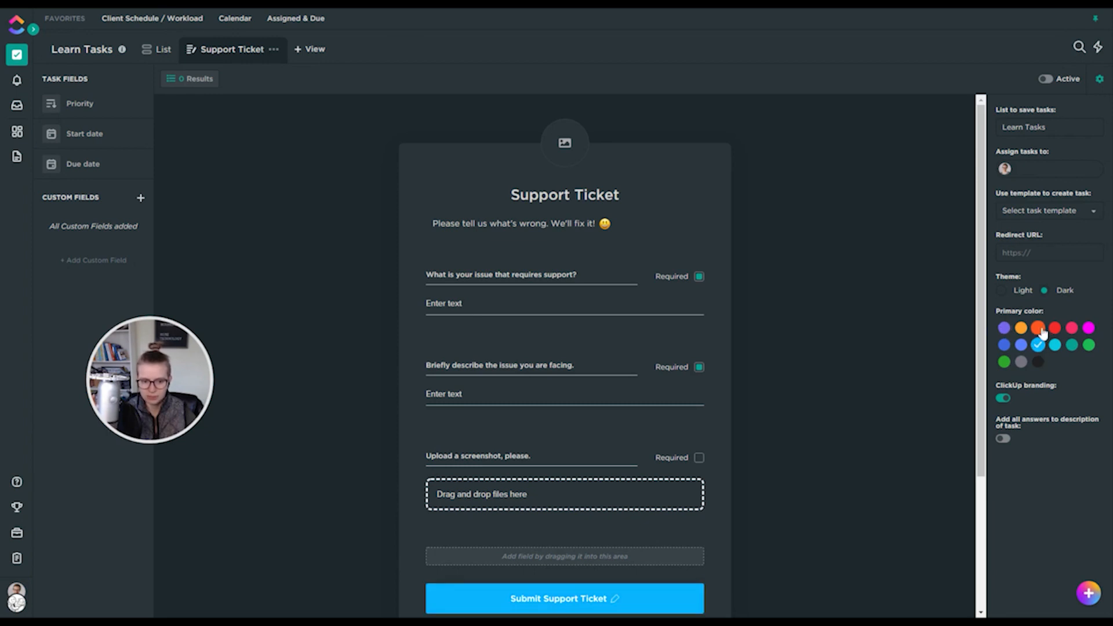
left_click(1036, 328)
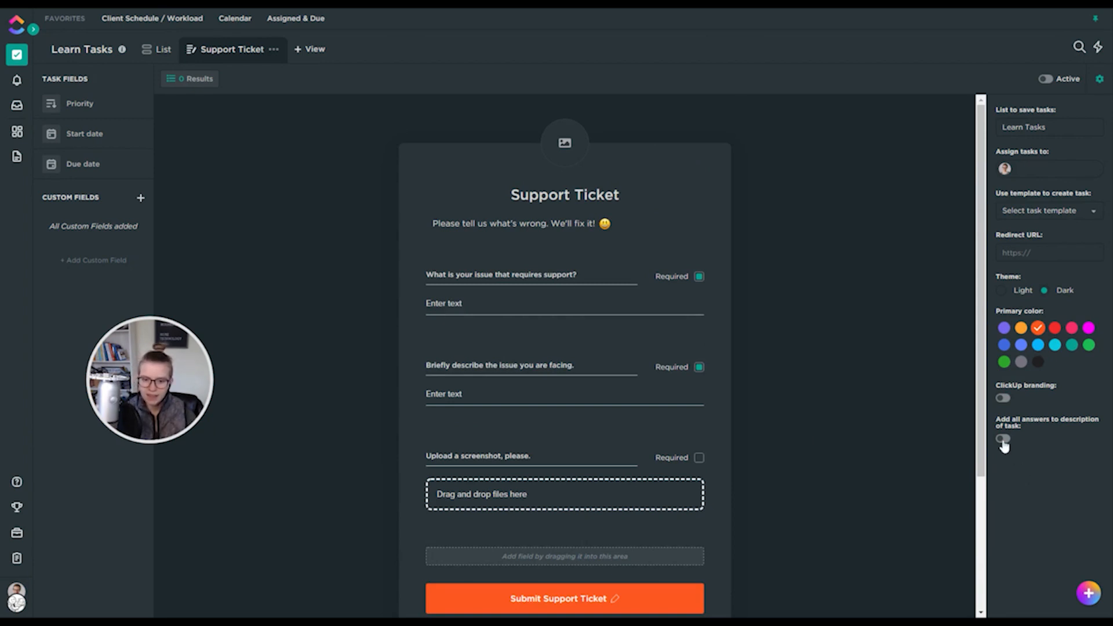
mouse_move(1003, 438)
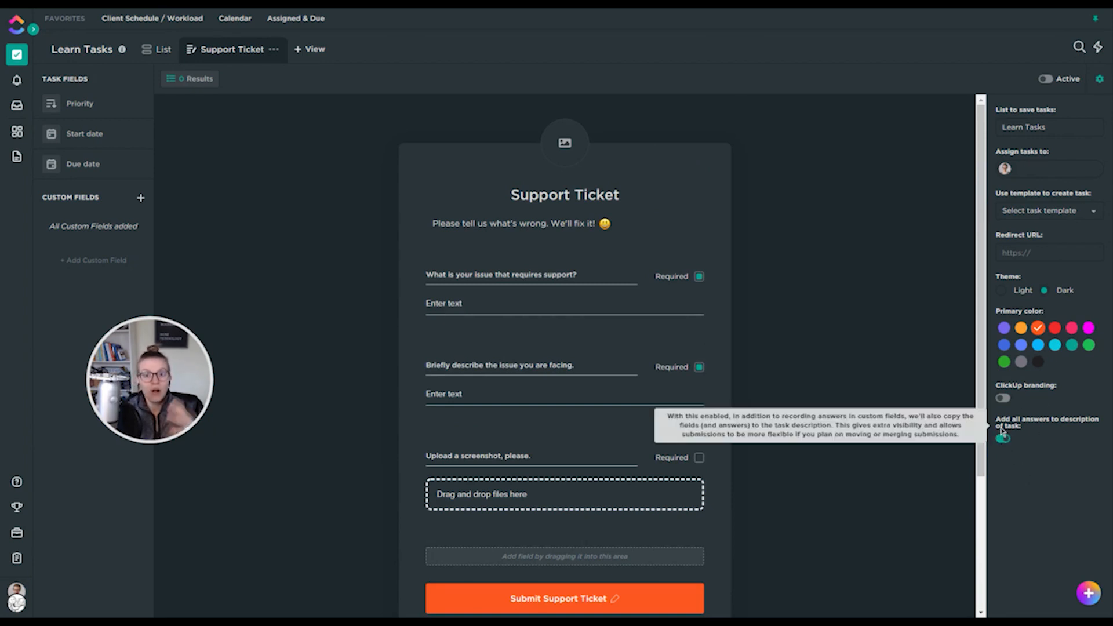
left_click(1002, 438)
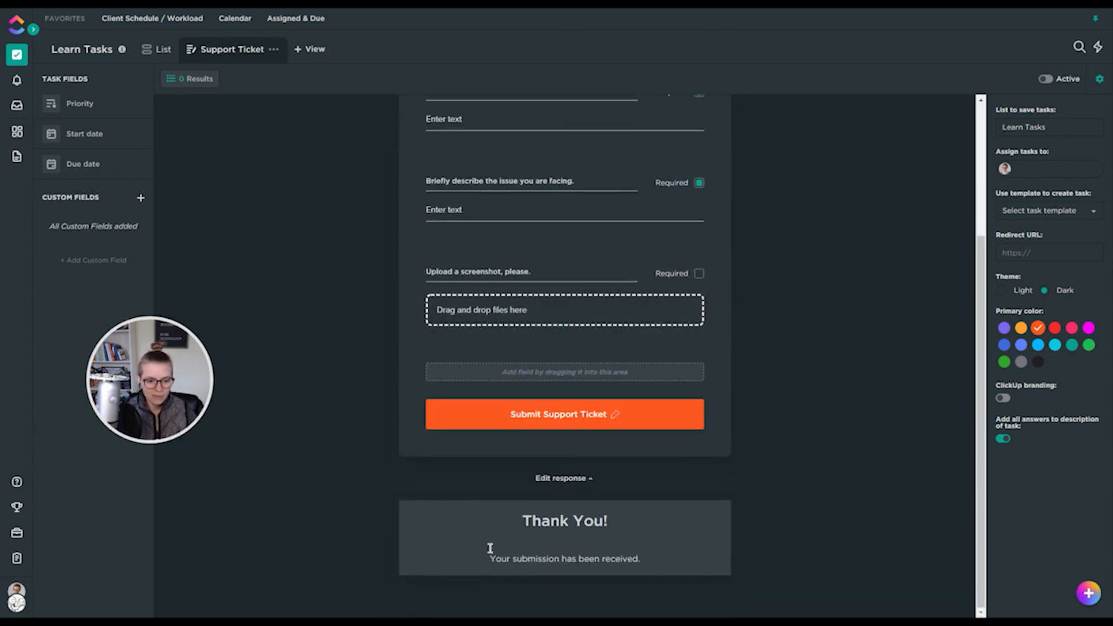
- Replace the Thank You heading with 'Ticket received!'
double_click(563, 521)
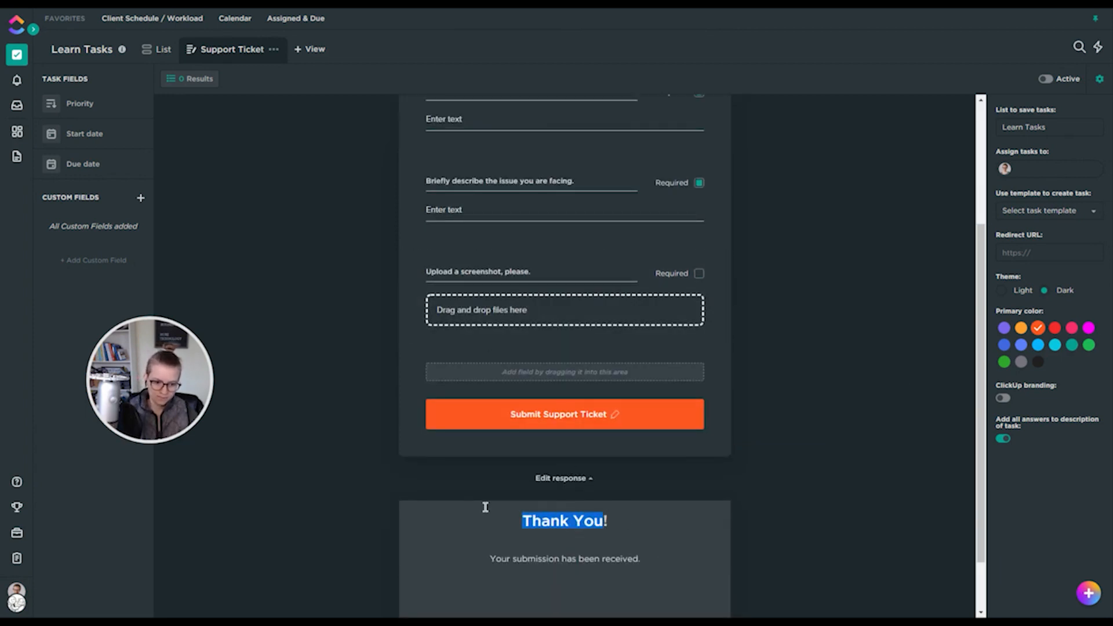
type("Ticket received!")
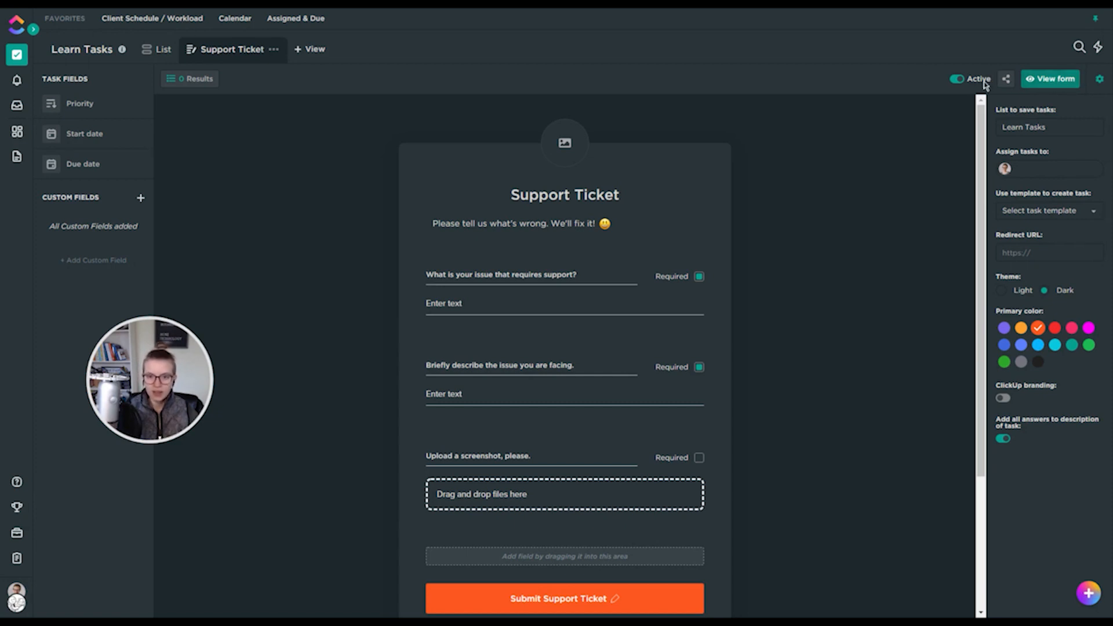
- View the form's embed code and direct link, then dismiss the sharing and upload dialogs
left_click(1006, 79)
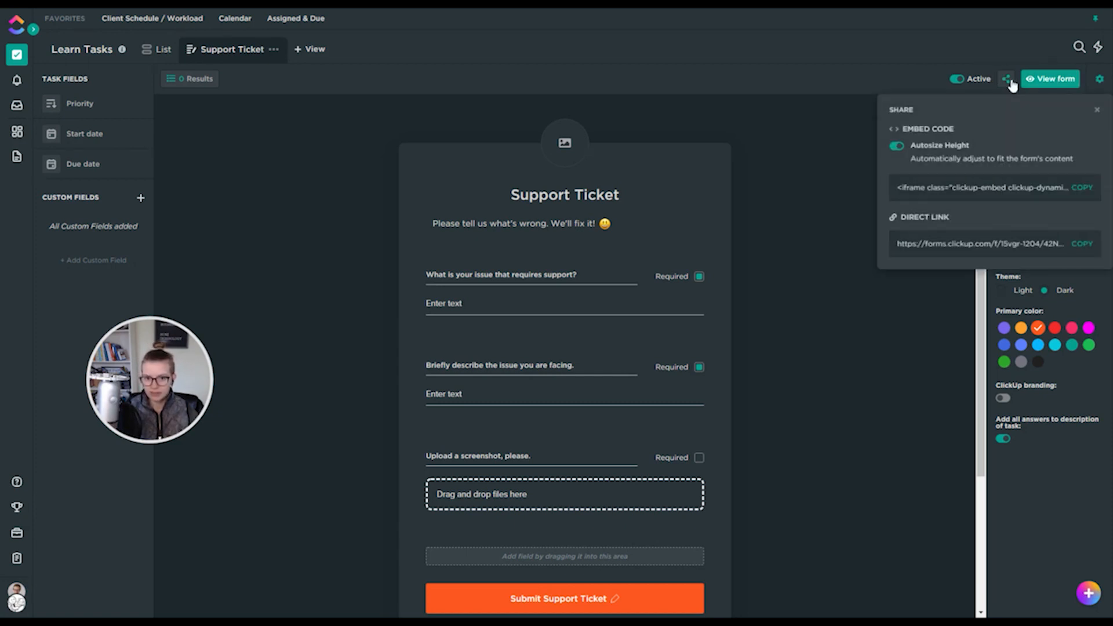
mouse_move(1016, 219)
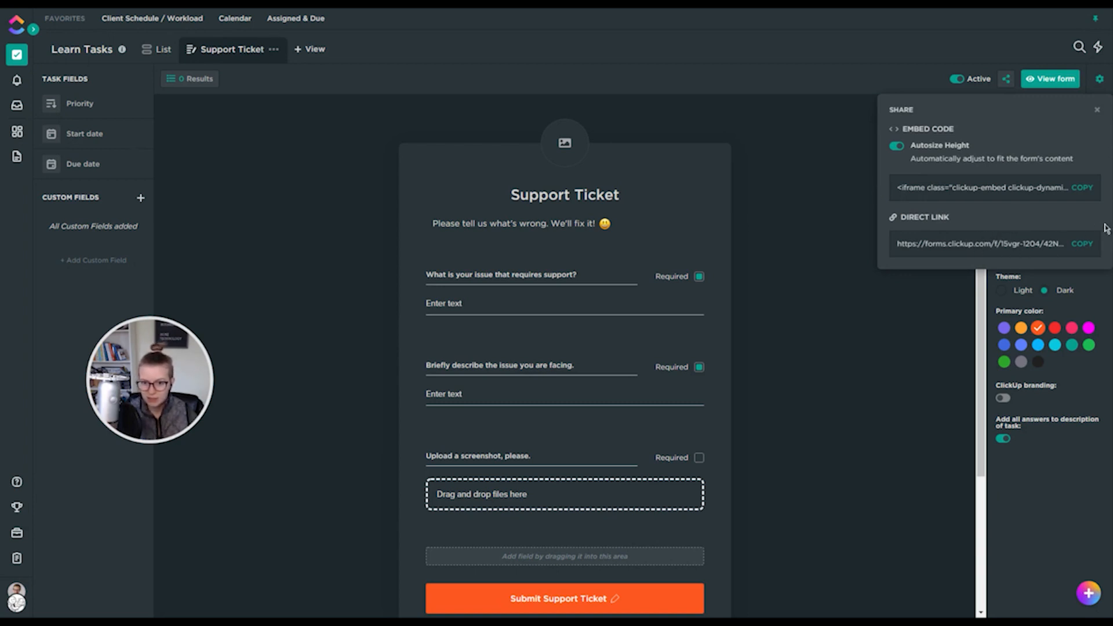
mouse_move(1101, 115)
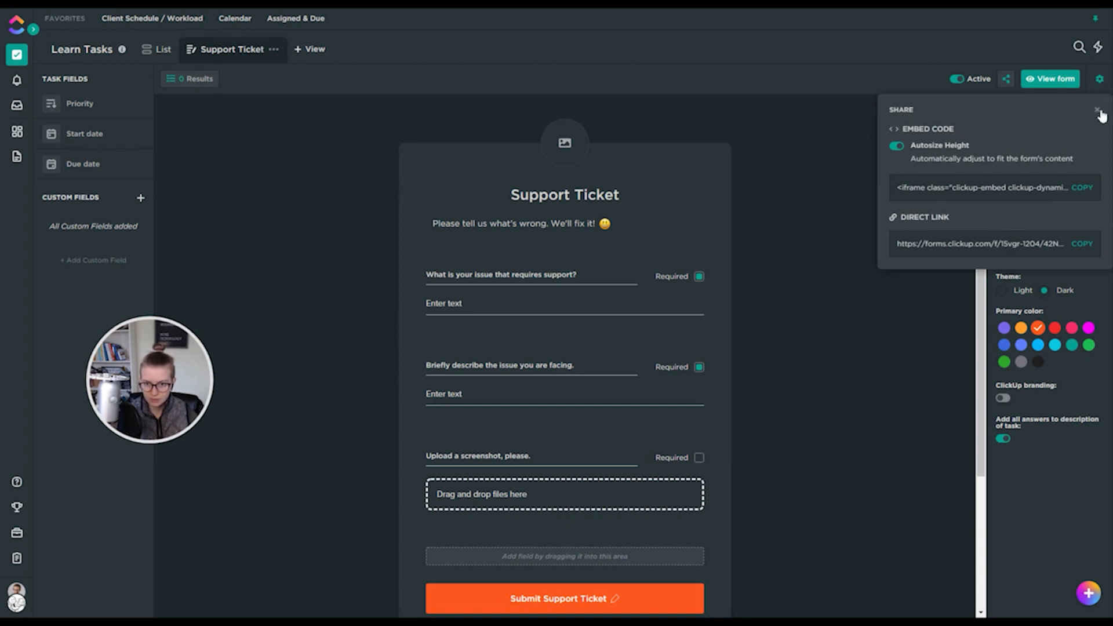
left_click(1099, 111)
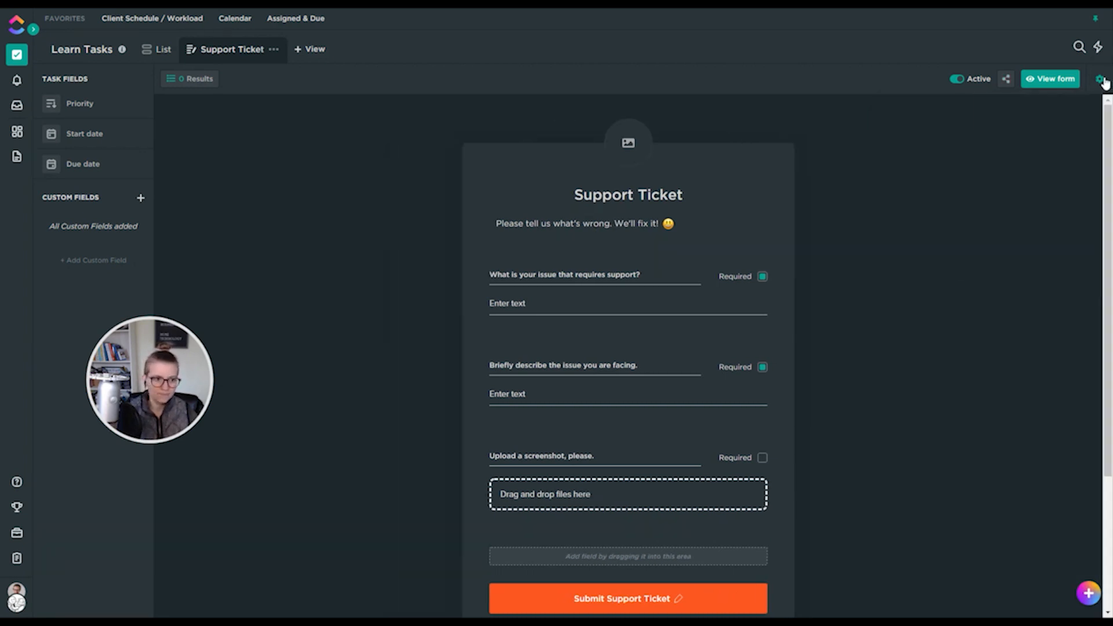
mouse_move(646, 107)
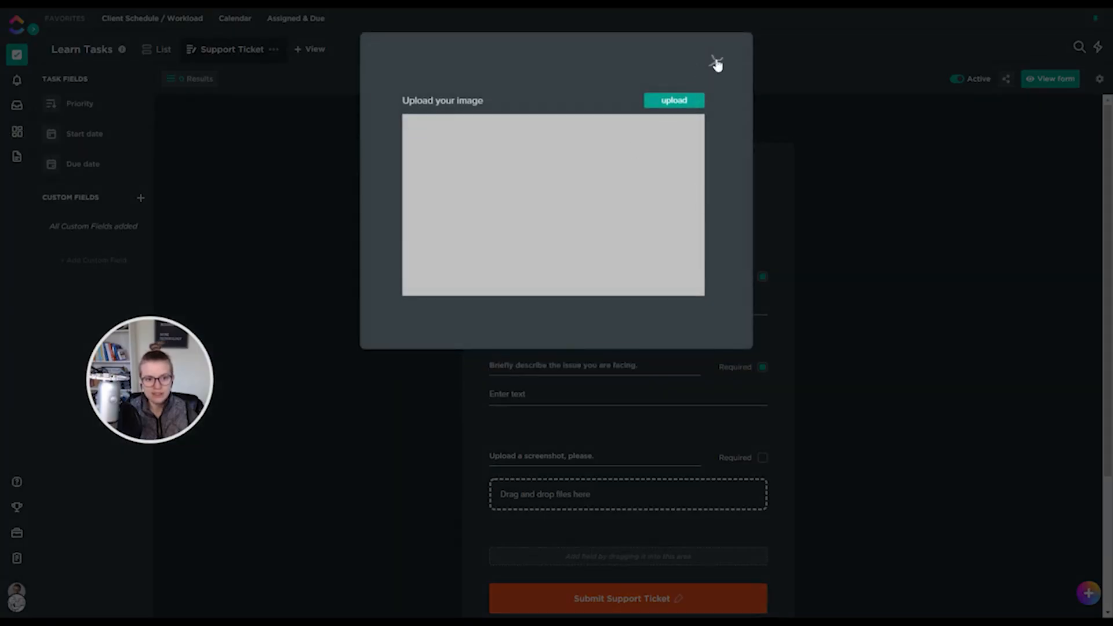
left_click(715, 62)
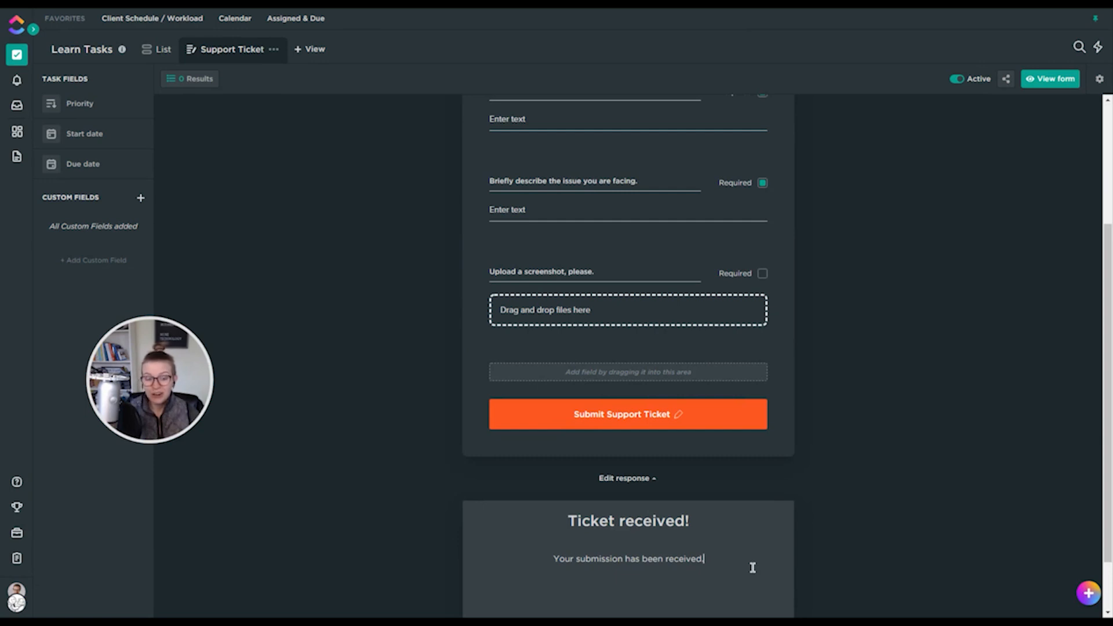
mouse_move(628, 560)
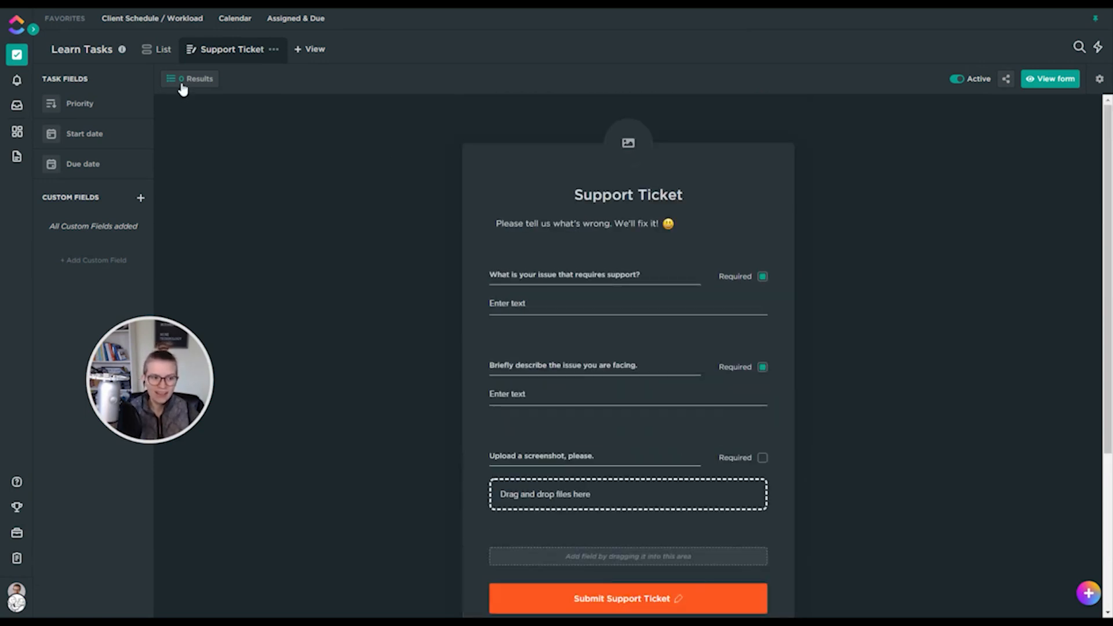
- Glance at the Learn Tasks list, then go back to the Support Ticket form builder
left_click(163, 49)
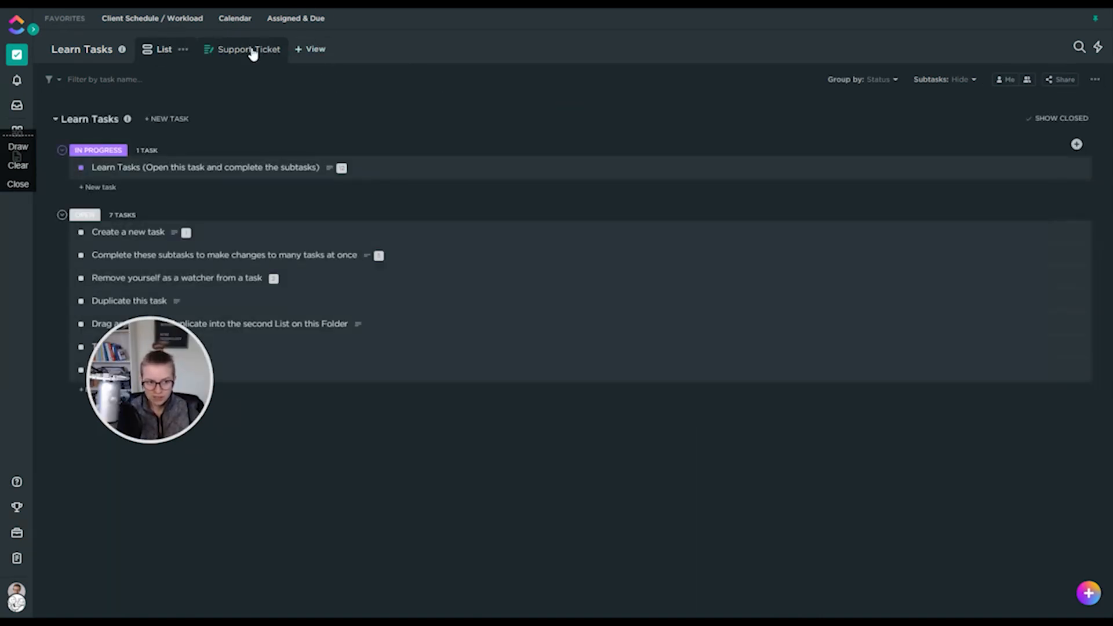
left_click(248, 48)
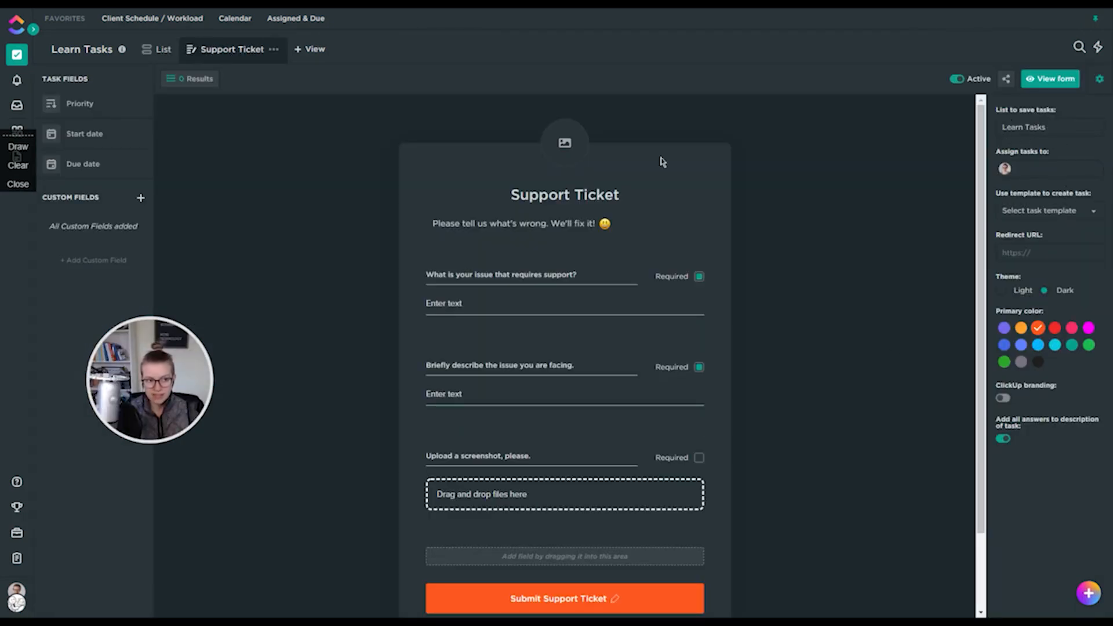
mouse_move(149, 34)
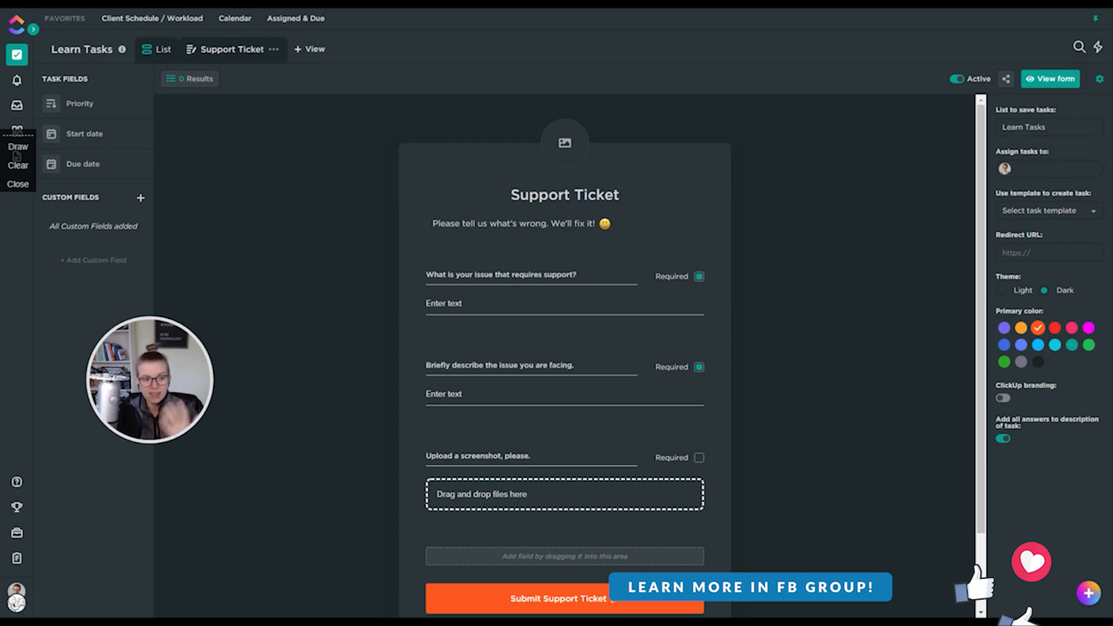
mouse_move(316, 48)
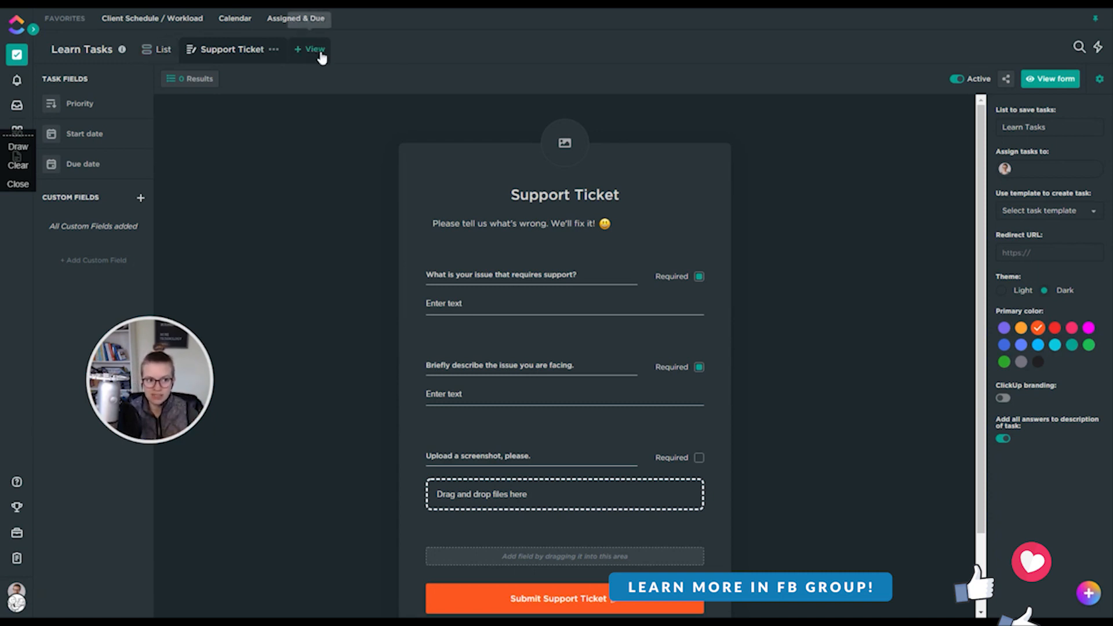
left_click(310, 48)
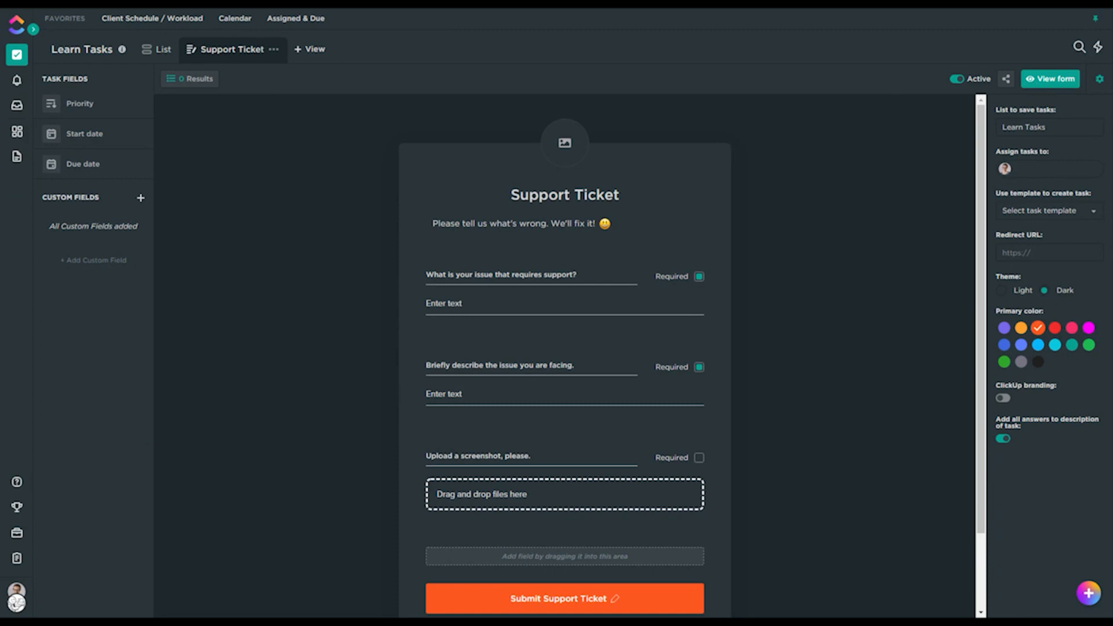
left_click(1050, 79)
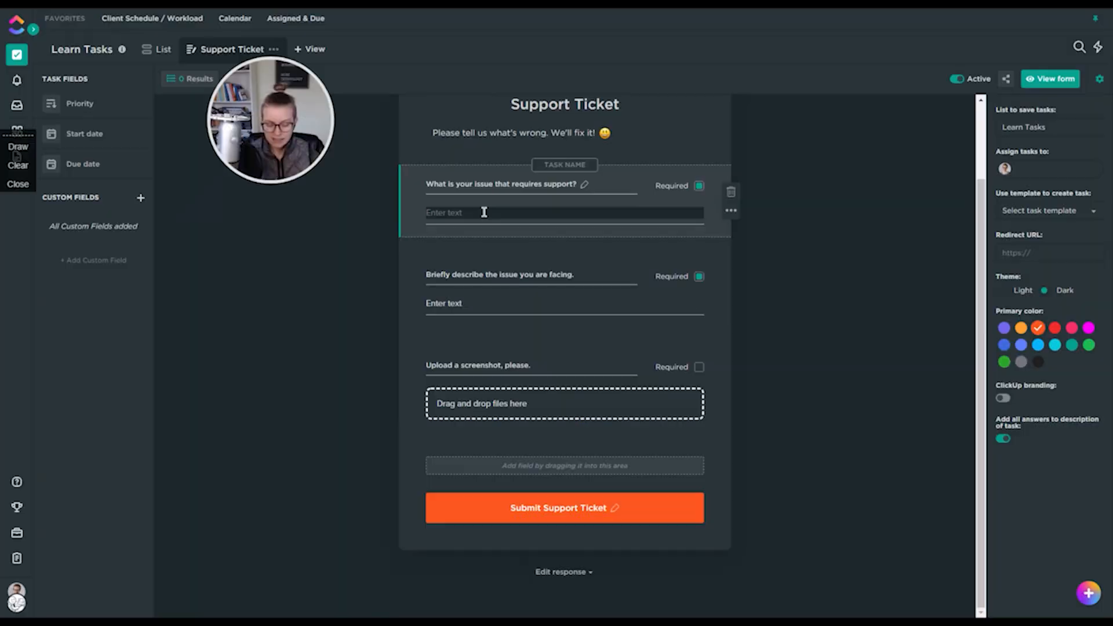
- Enter 'This is an issue!' as the first question's test answer
type("This is an")
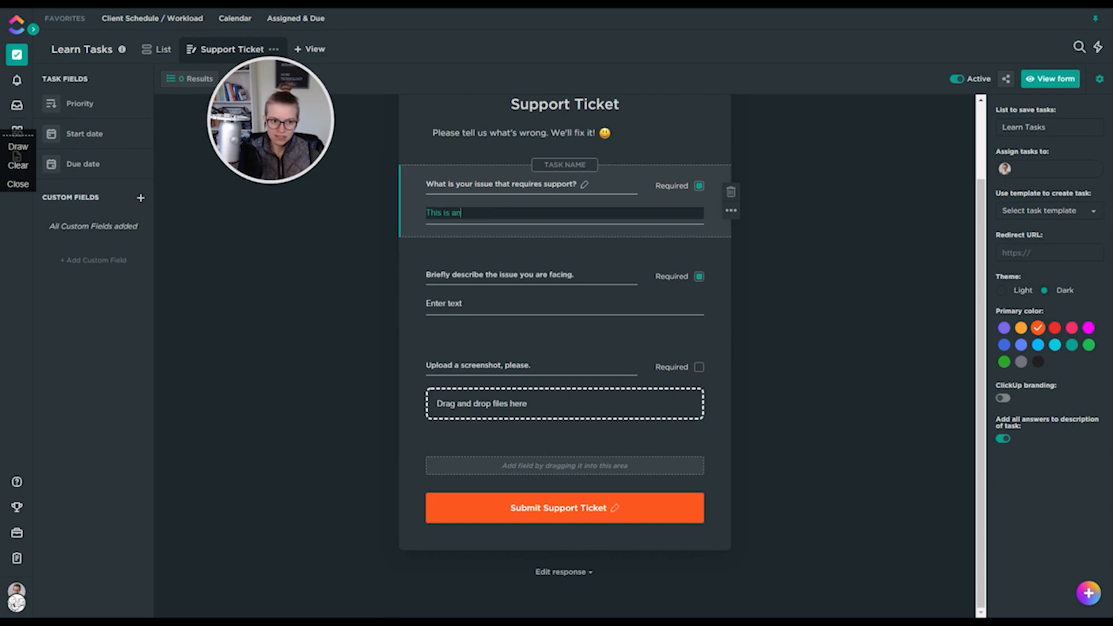
type("issue!")
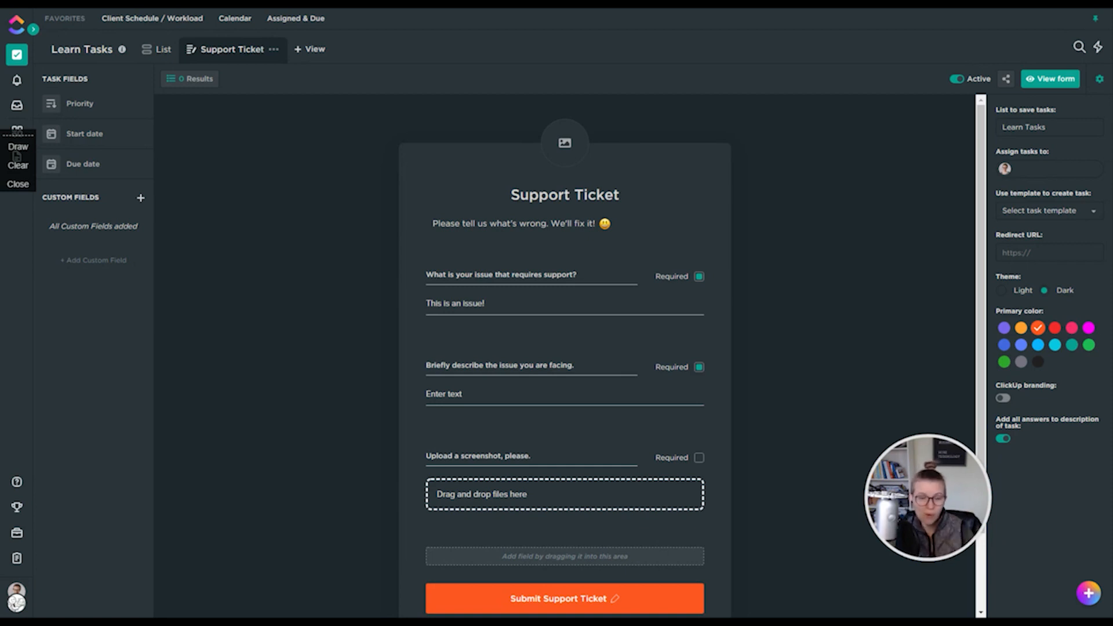
mouse_move(906, 256)
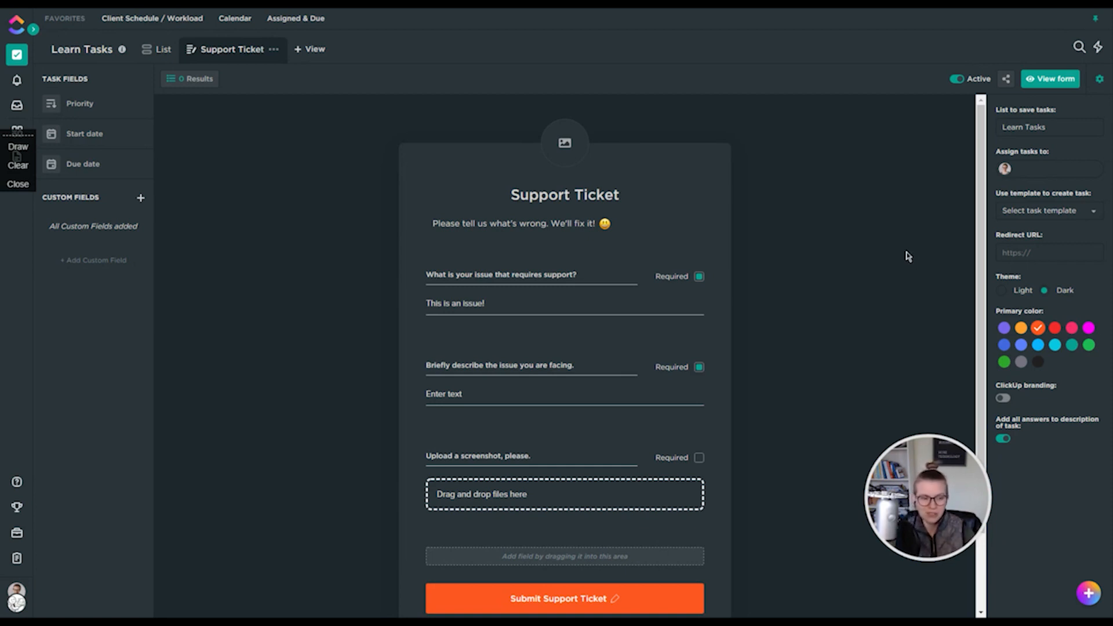